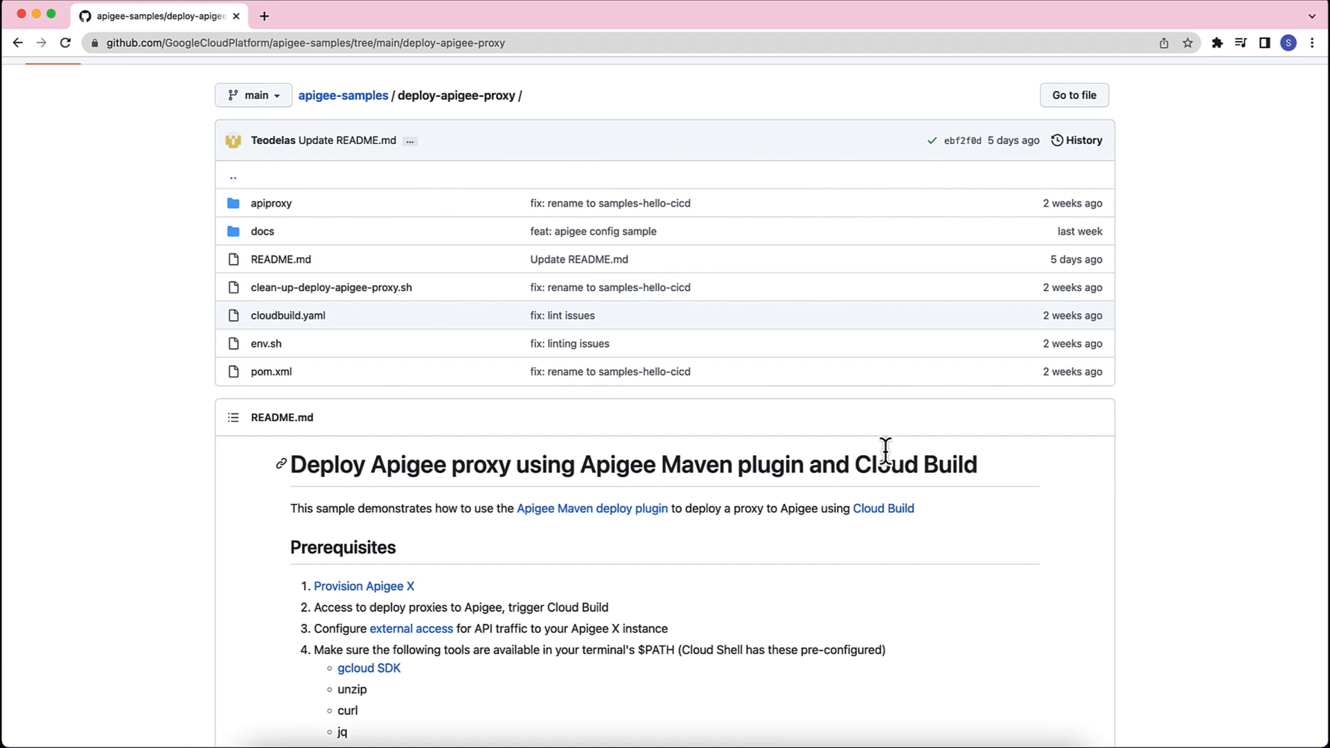
# Scroll the sample's quick-start page down to the 'Open in Google Cloud Shell' link.
pyautogui.scroll(-3)
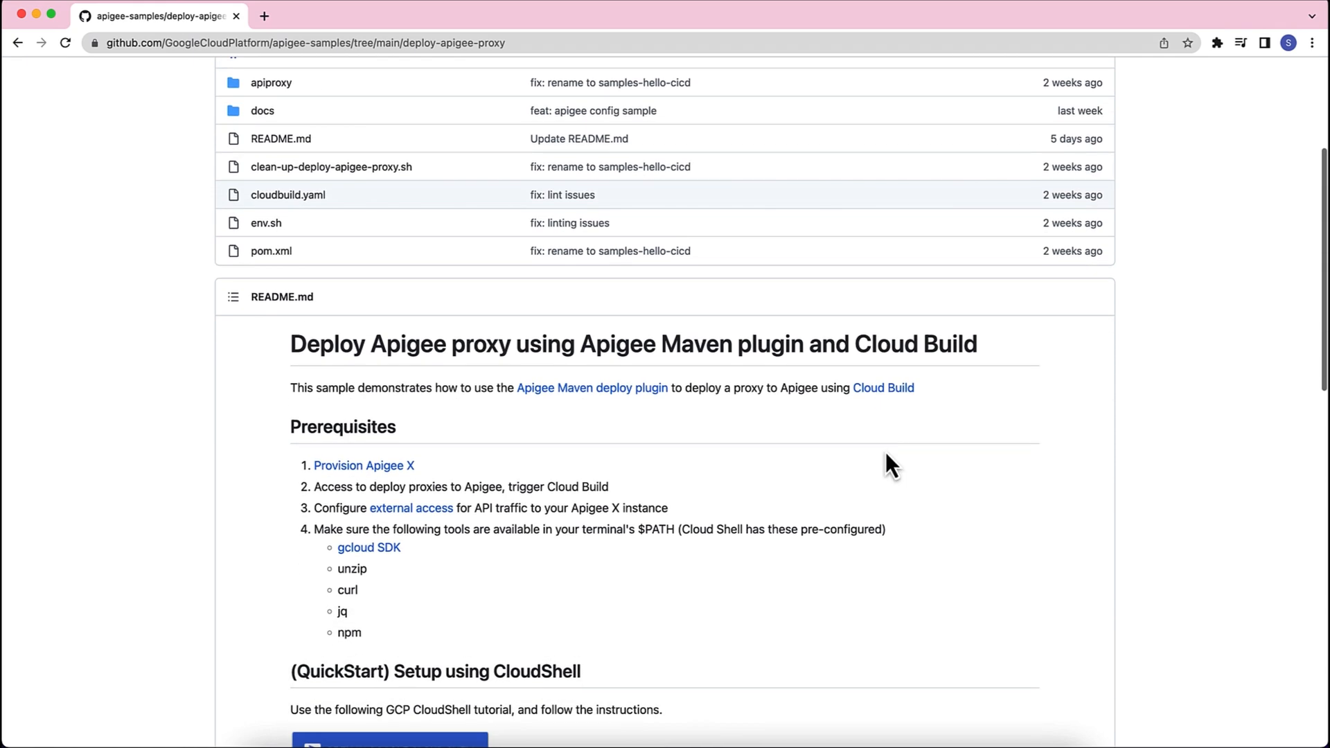
pyautogui.scroll(-3)
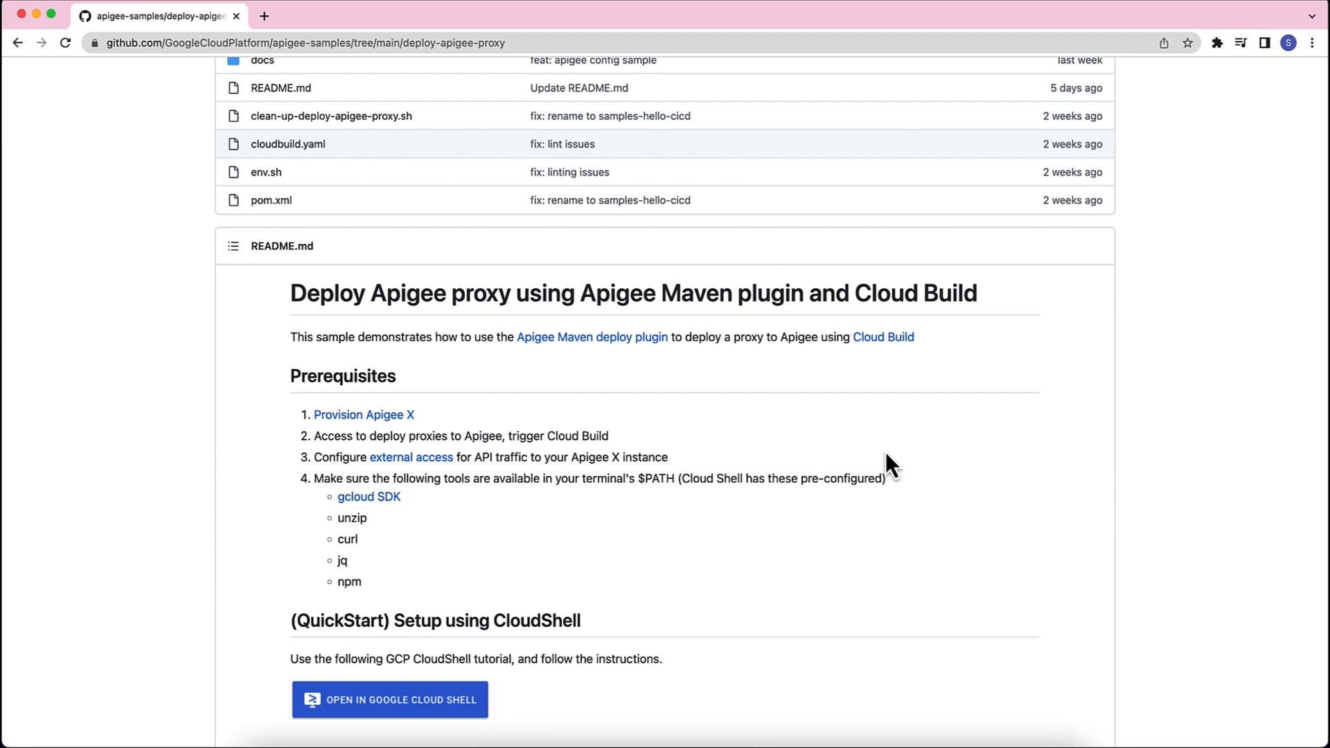
pyautogui.moveTo(766, 517)
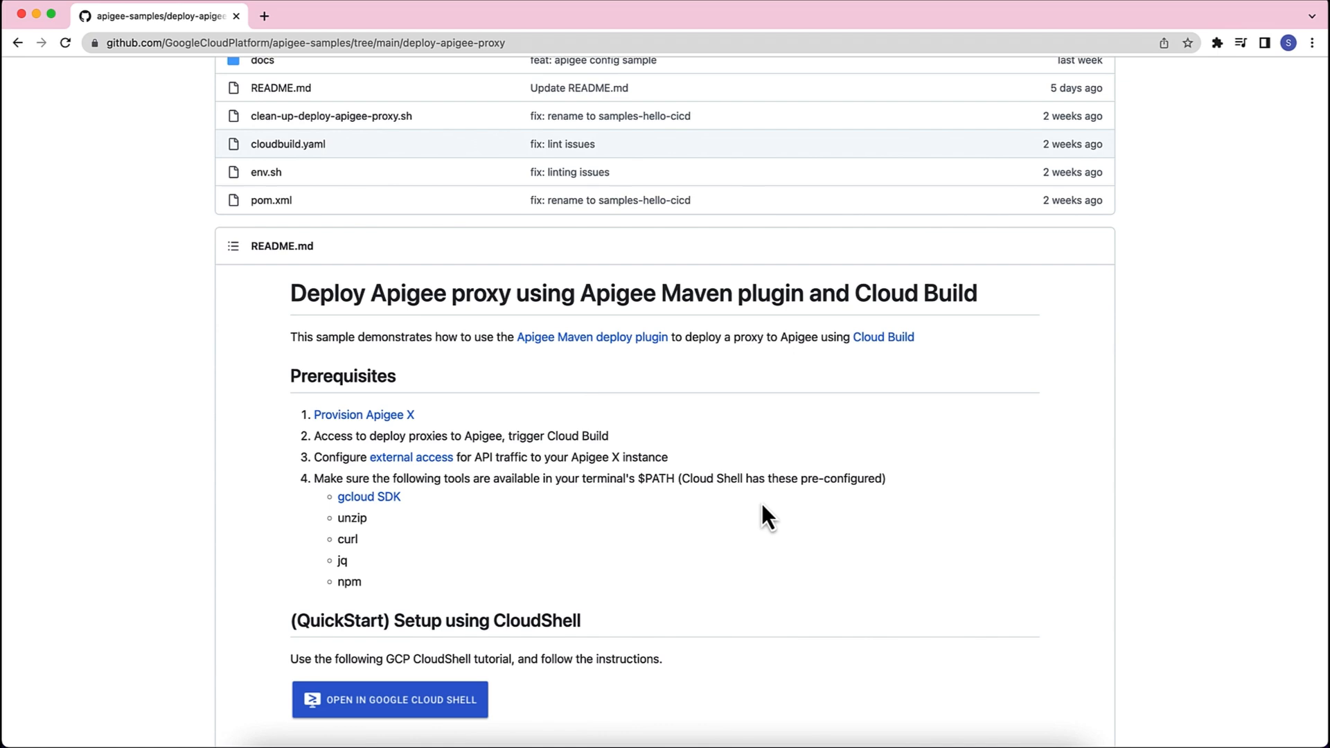
pyautogui.scroll(-3)
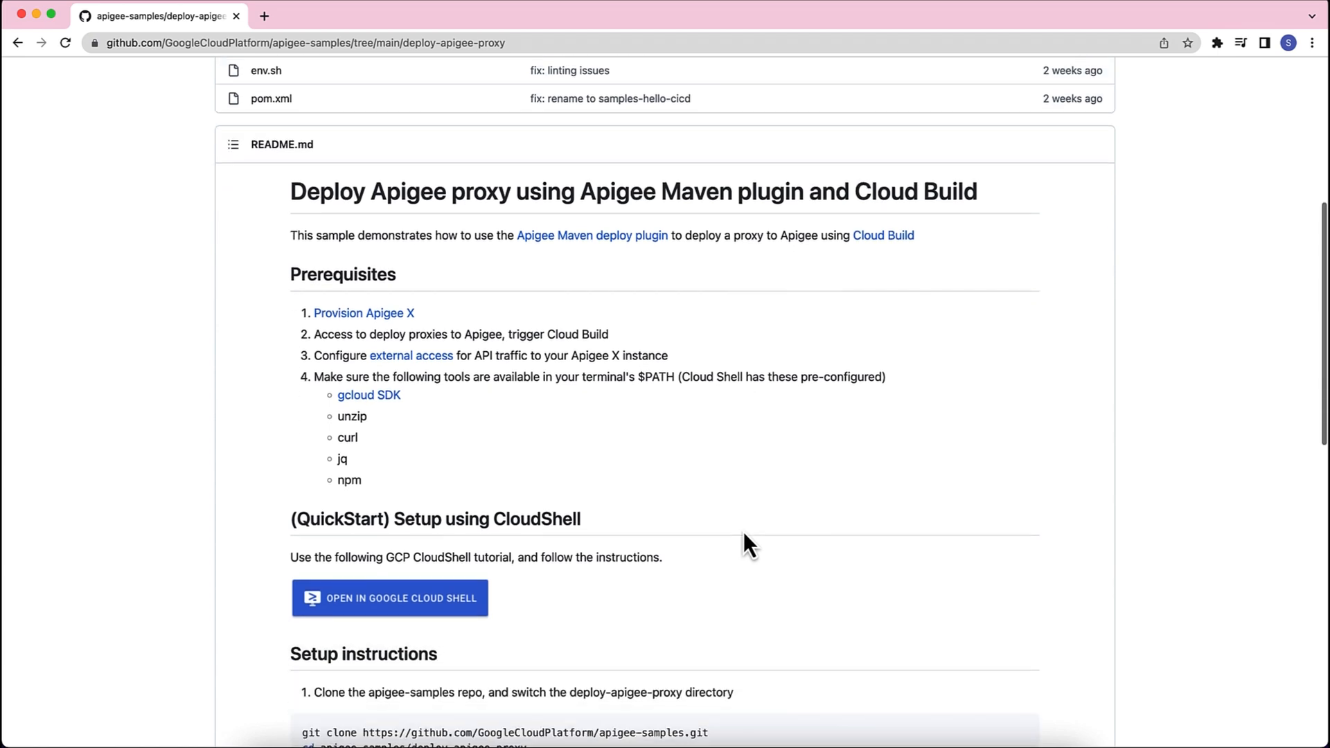
pyautogui.scroll(-3)
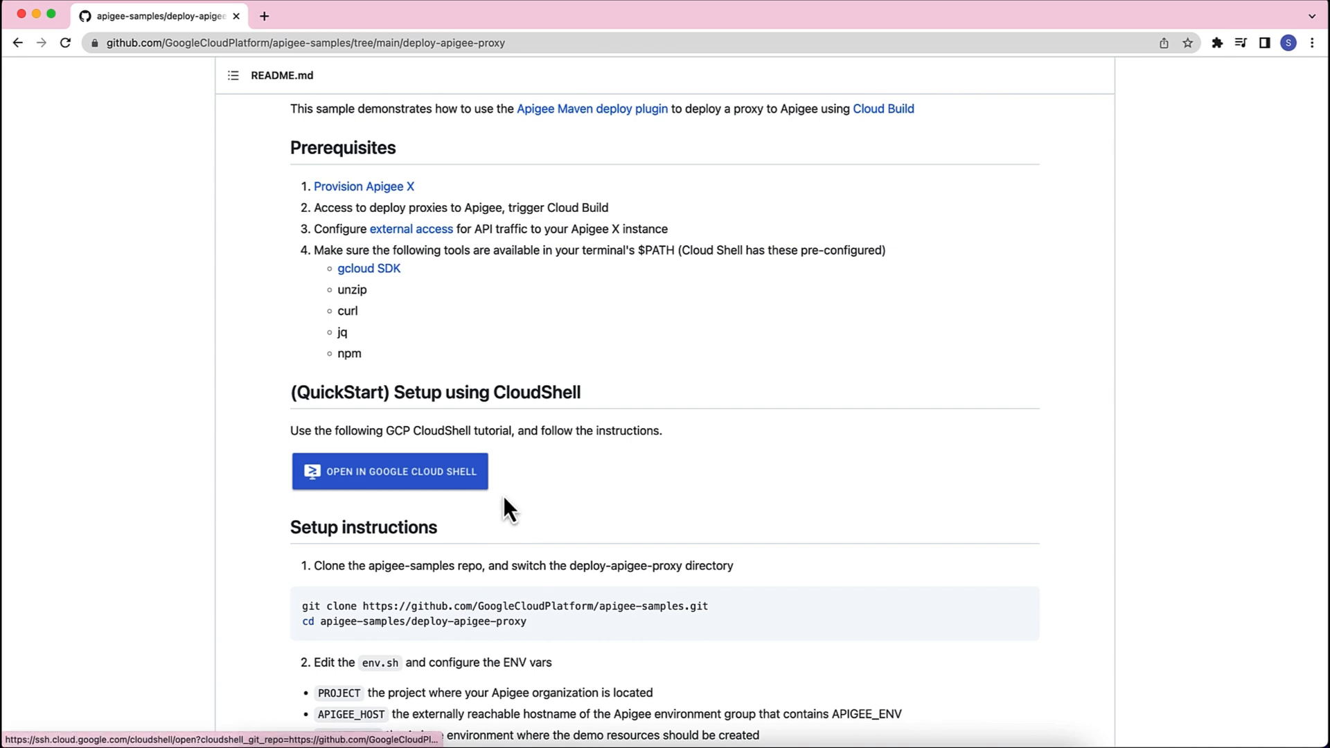
pyautogui.scroll(-3)
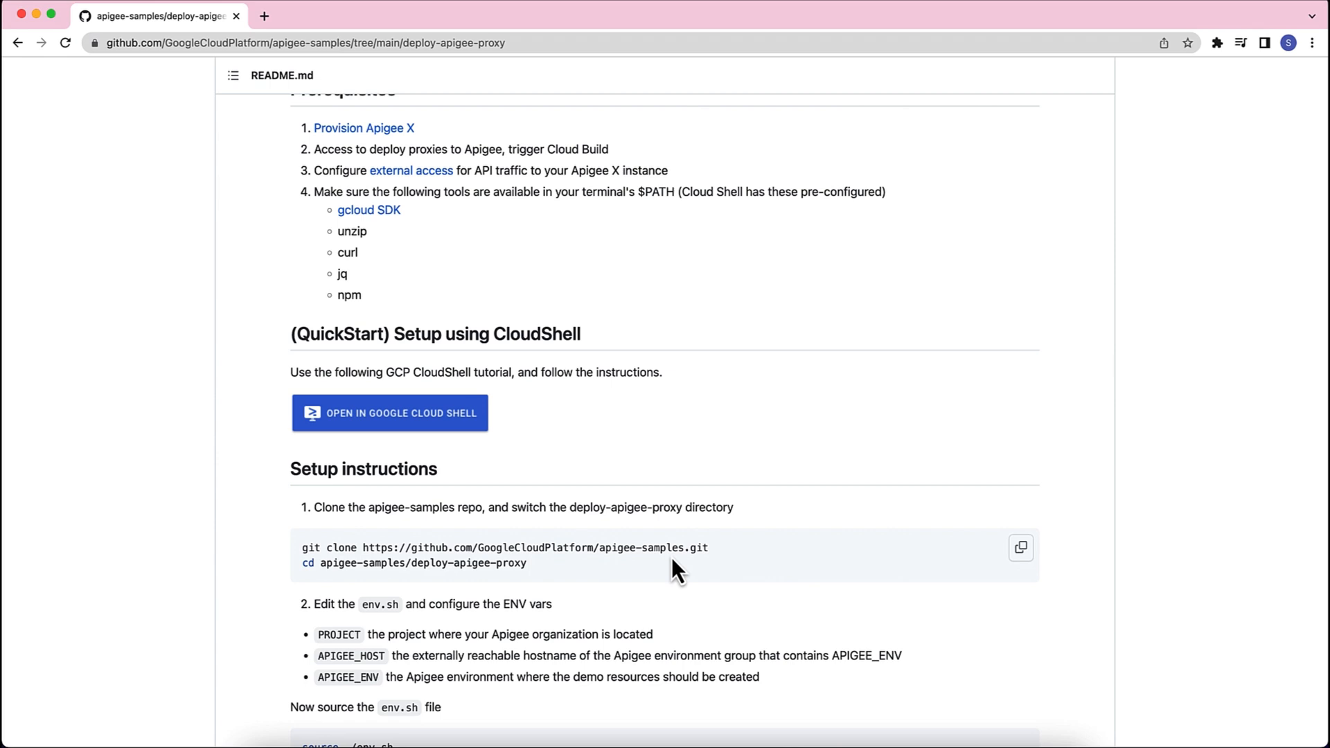
pyautogui.moveTo(659, 532)
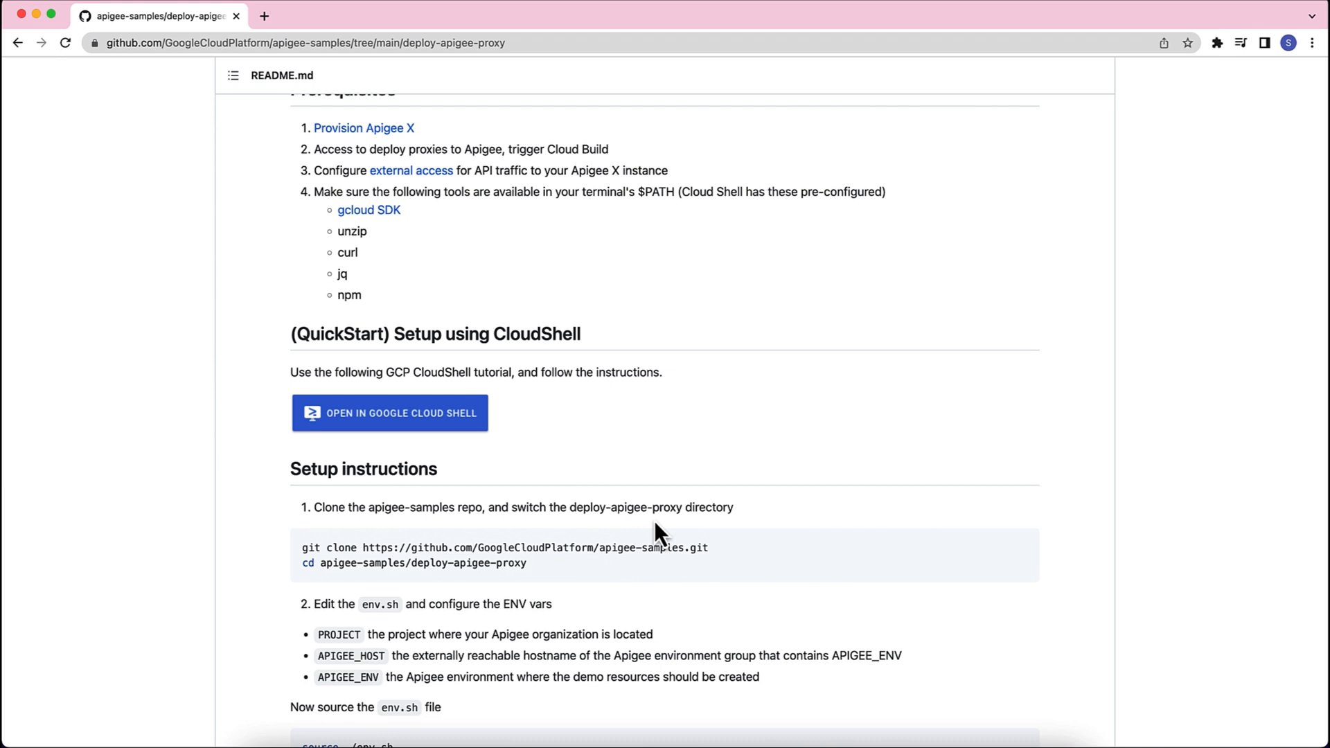
pyautogui.moveTo(540, 300)
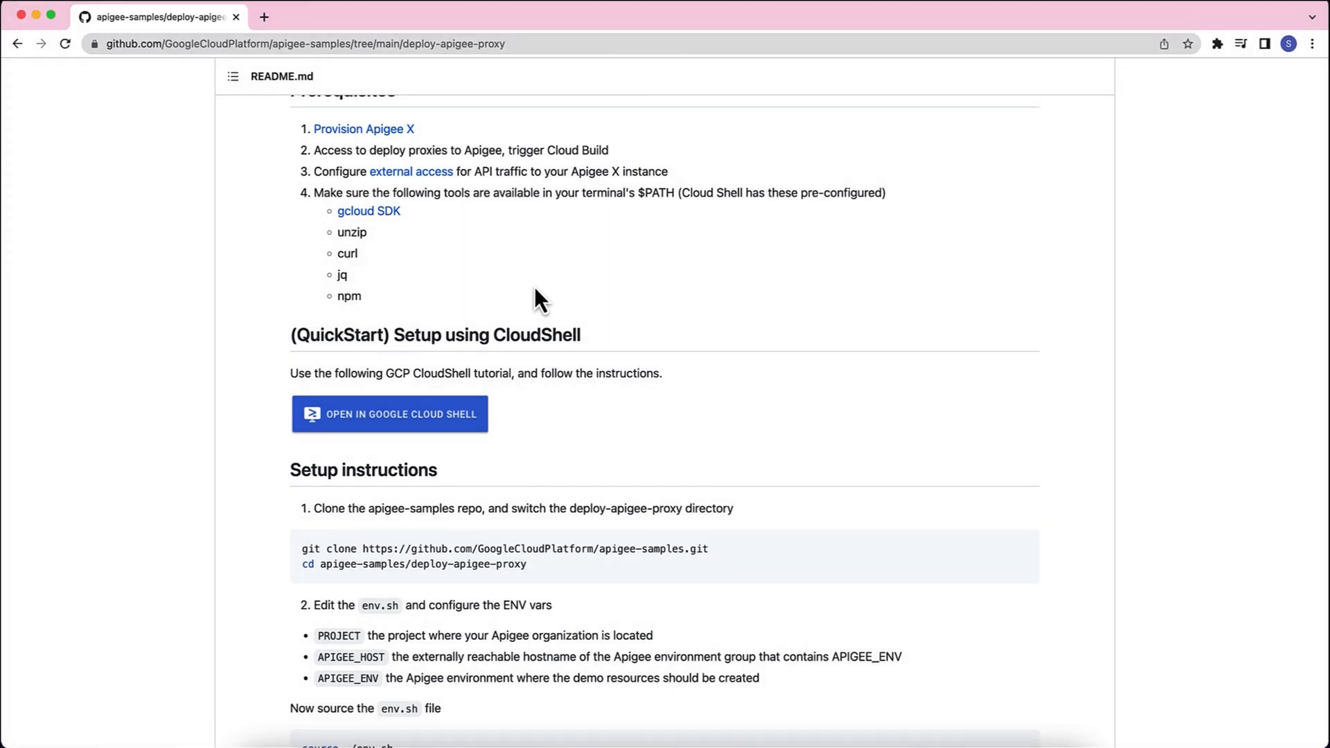
# Launch Cloud Shell in a new tab from the link and confirm cloning apigee-samples.
pyautogui.rightClick(388, 415)
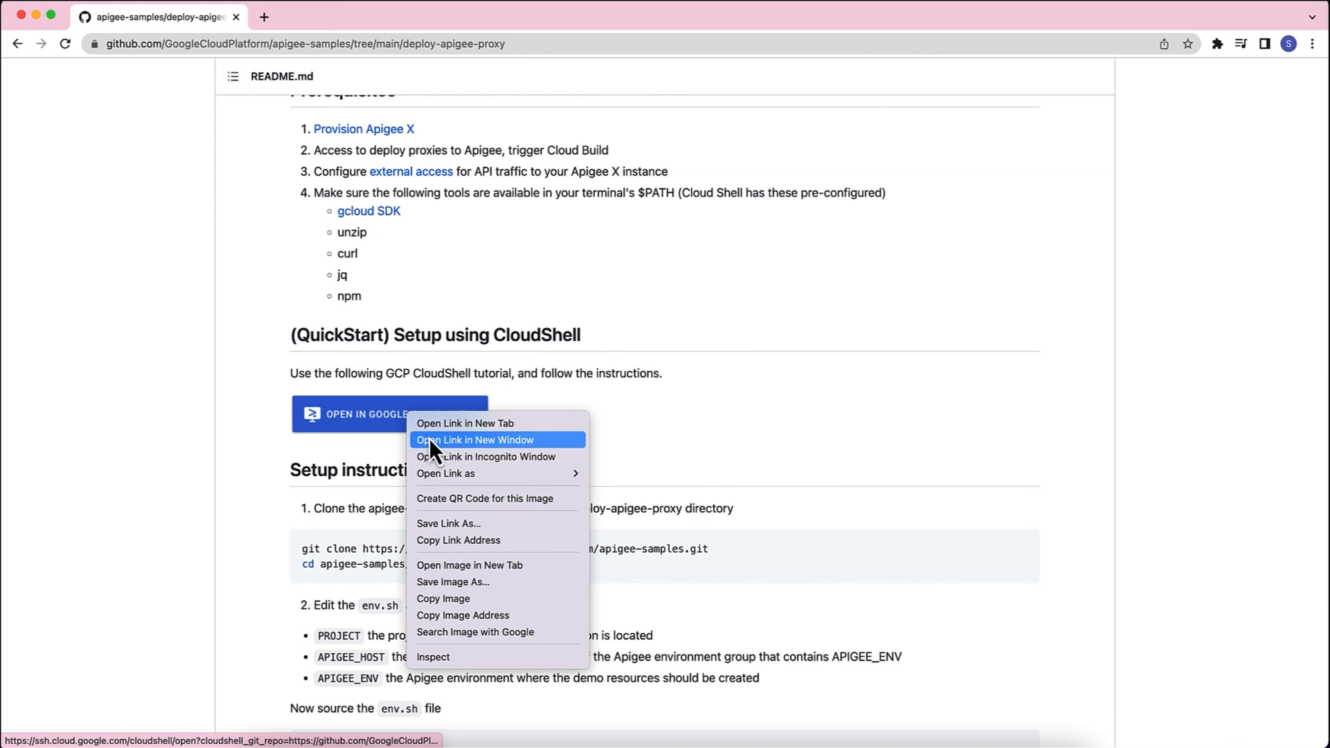
pyautogui.click(466, 423)
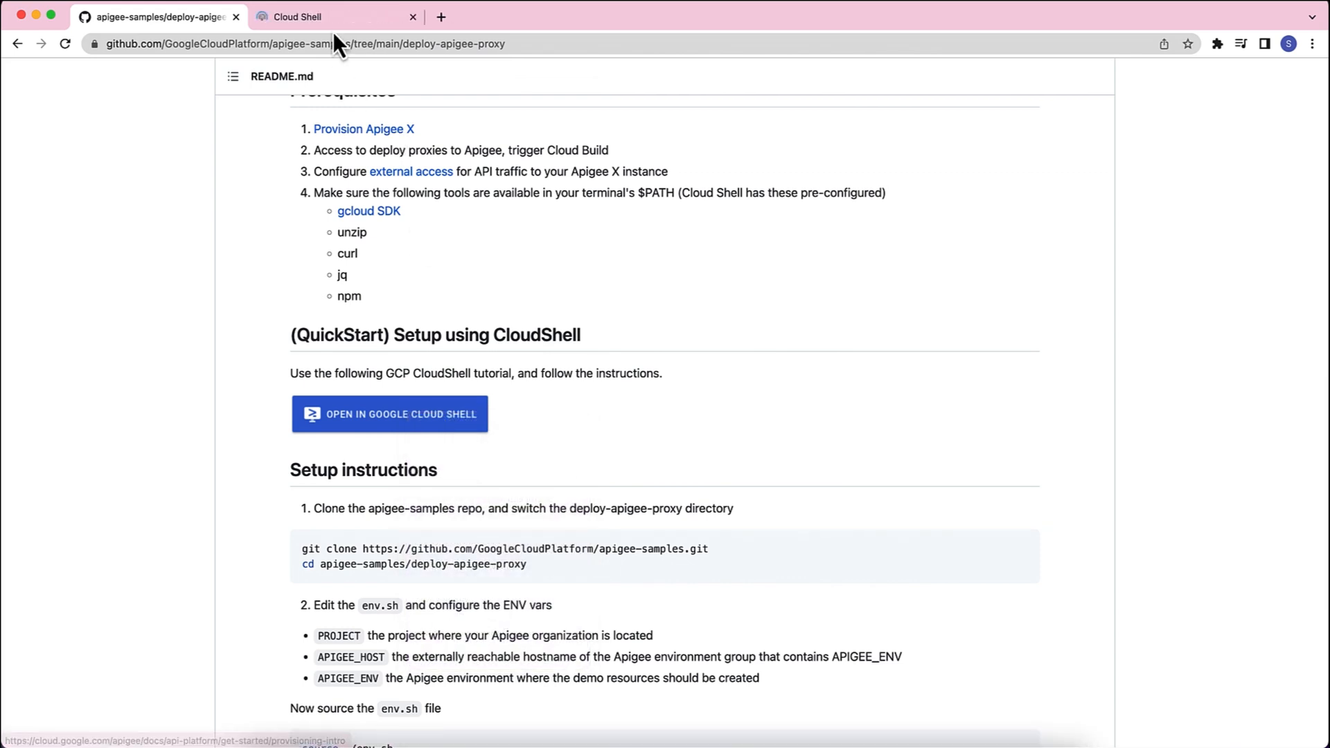
pyautogui.click(390, 414)
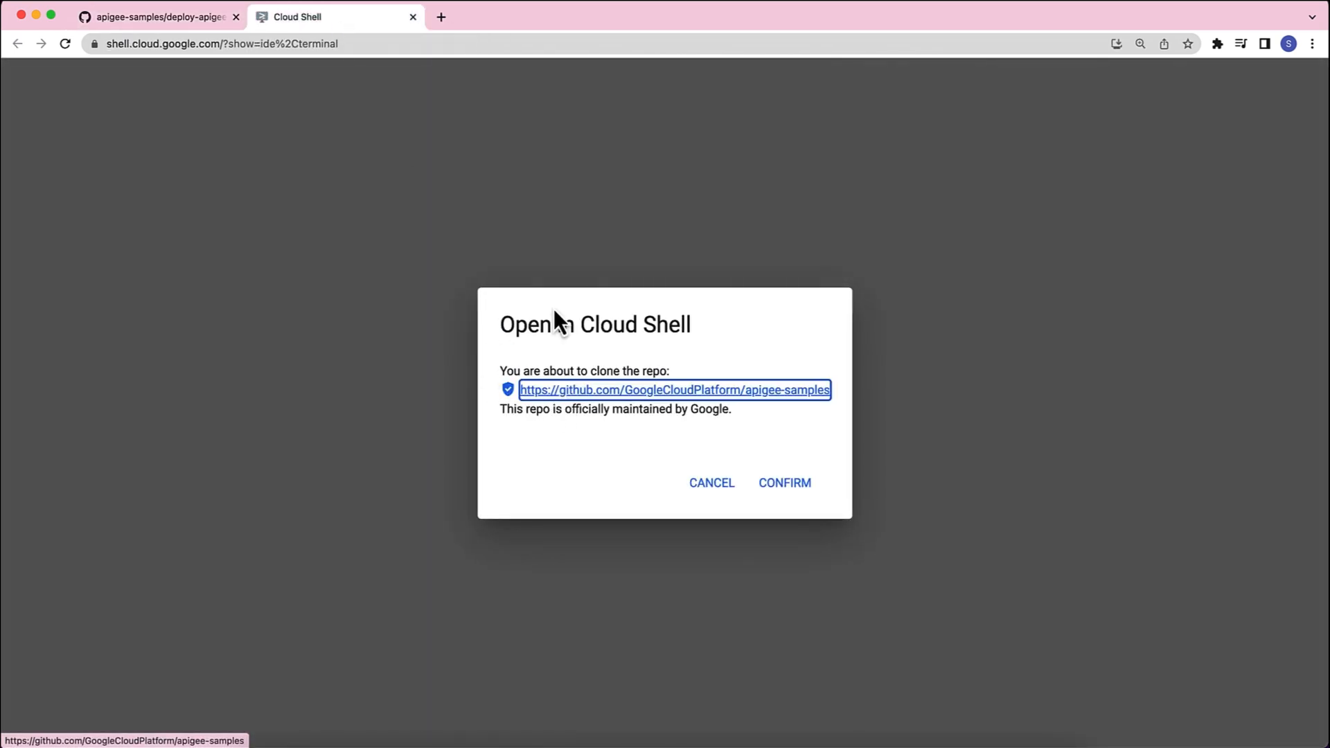
pyautogui.click(783, 482)
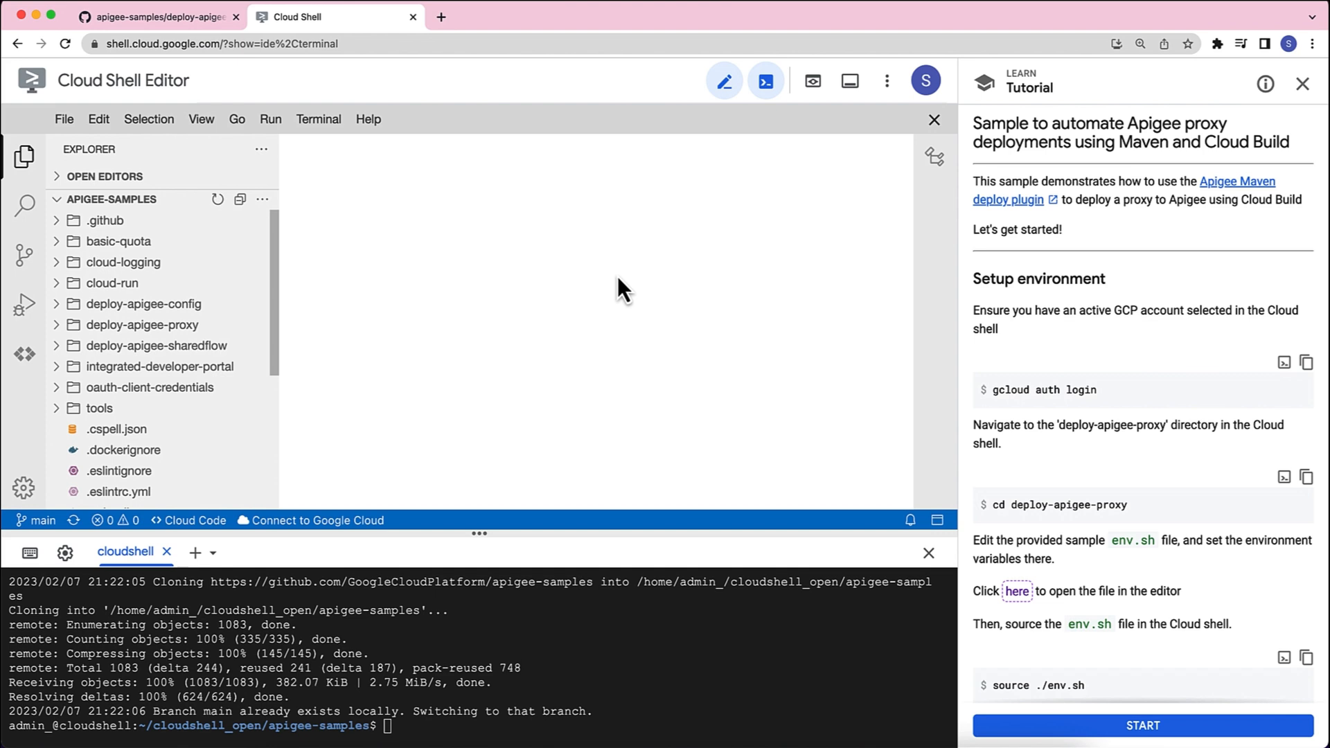
pyautogui.moveTo(1105, 315)
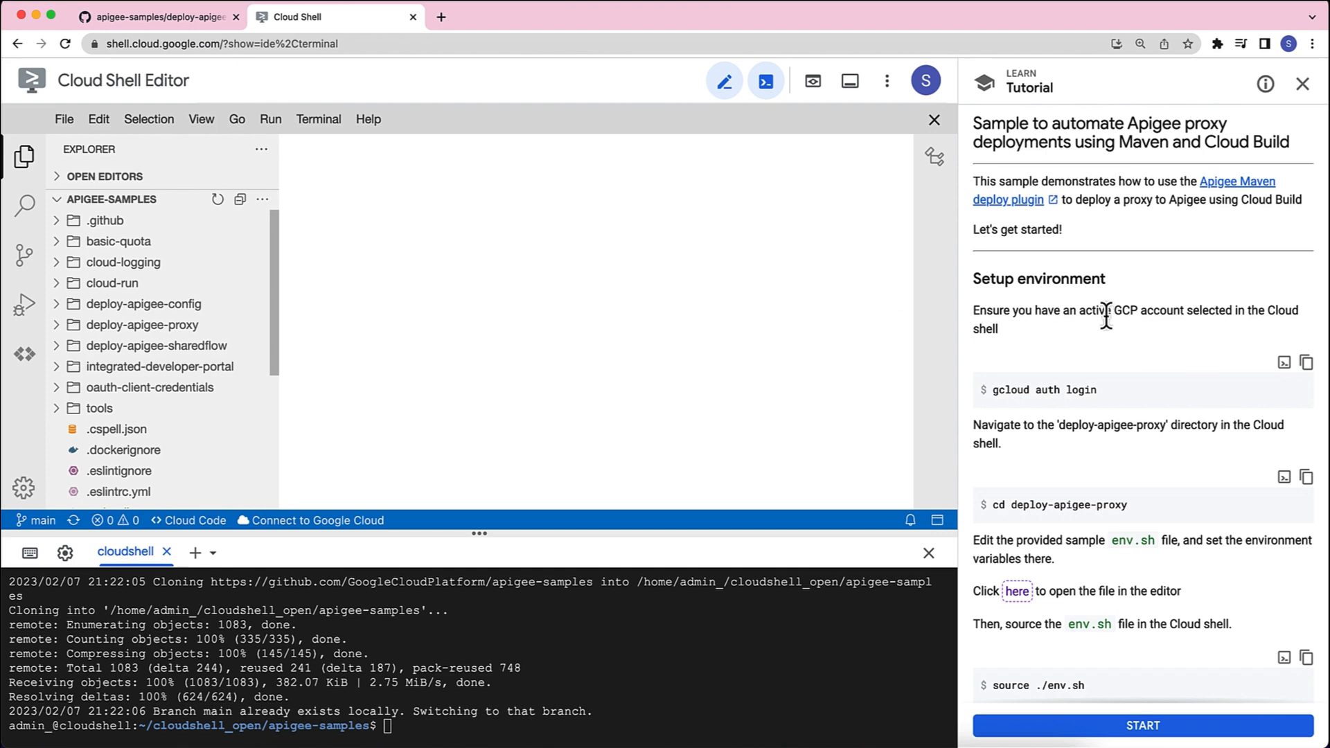
pyautogui.moveTo(1062, 594)
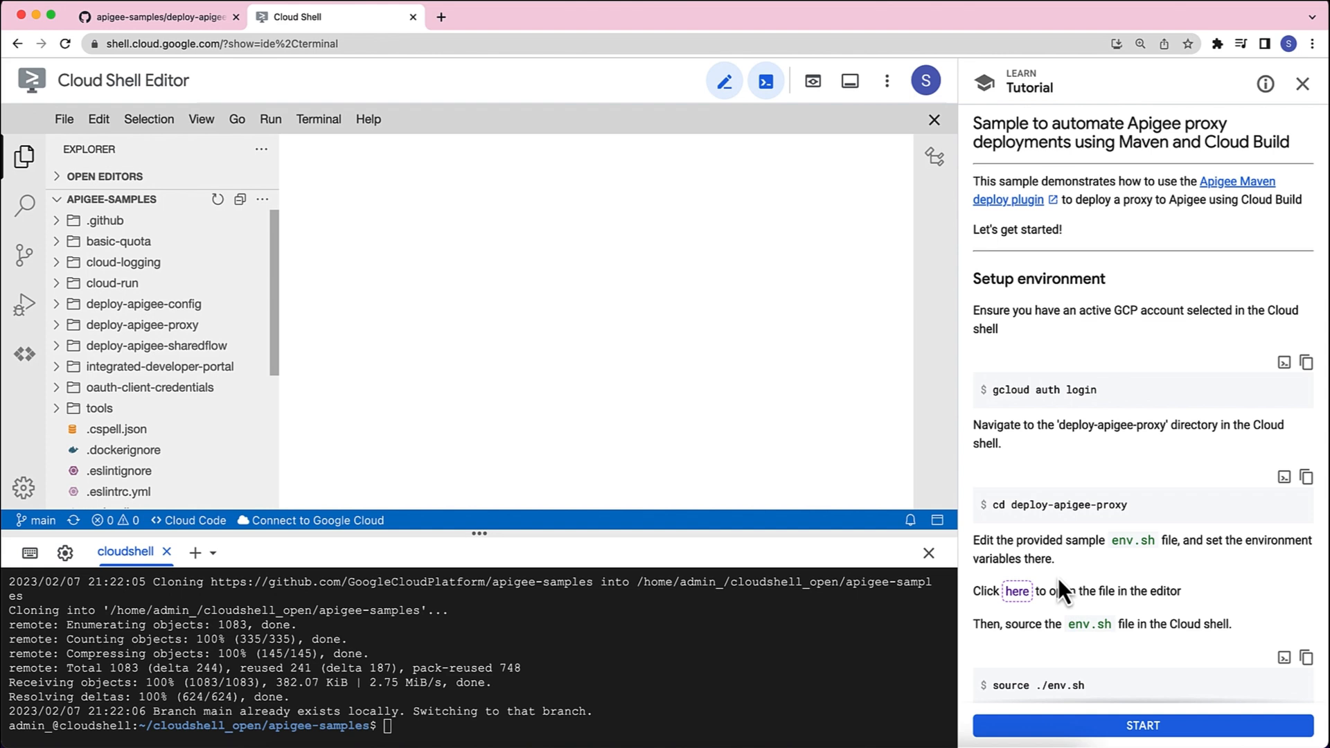
pyautogui.moveTo(1064, 395)
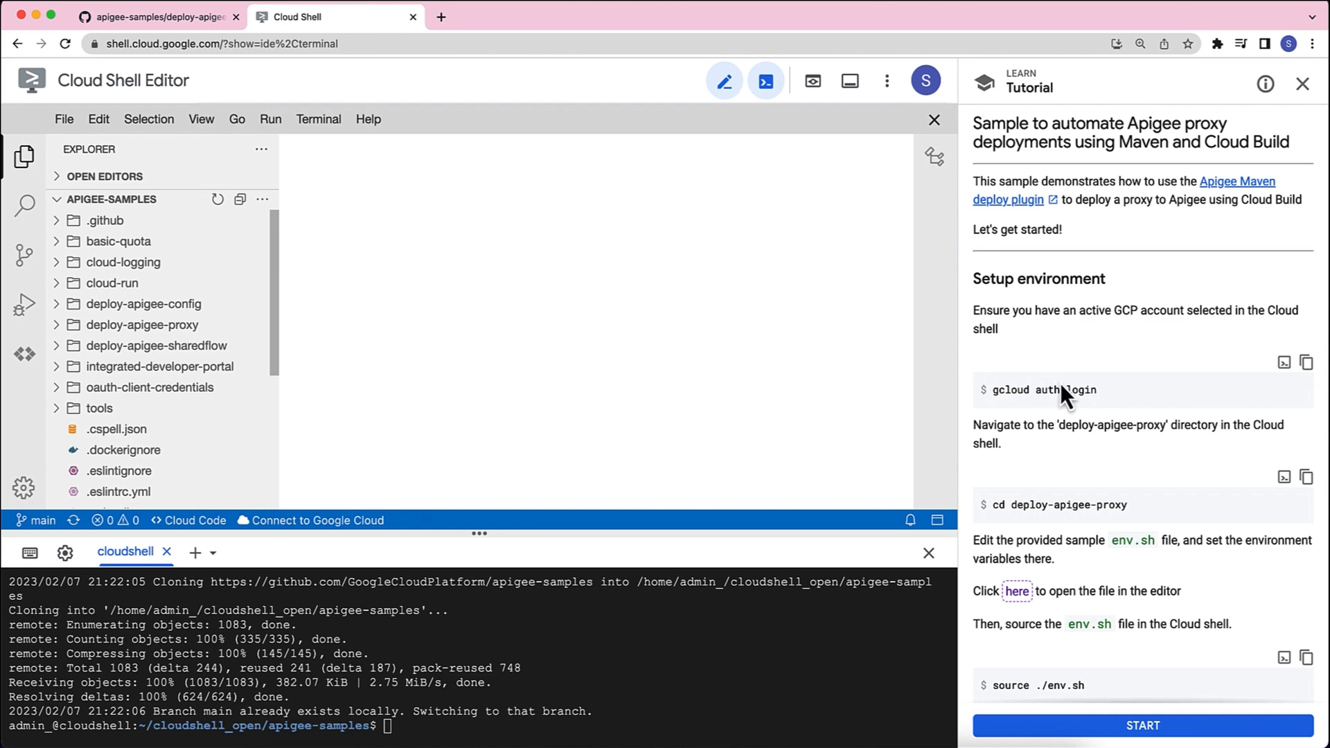
pyautogui.moveTo(1053, 360)
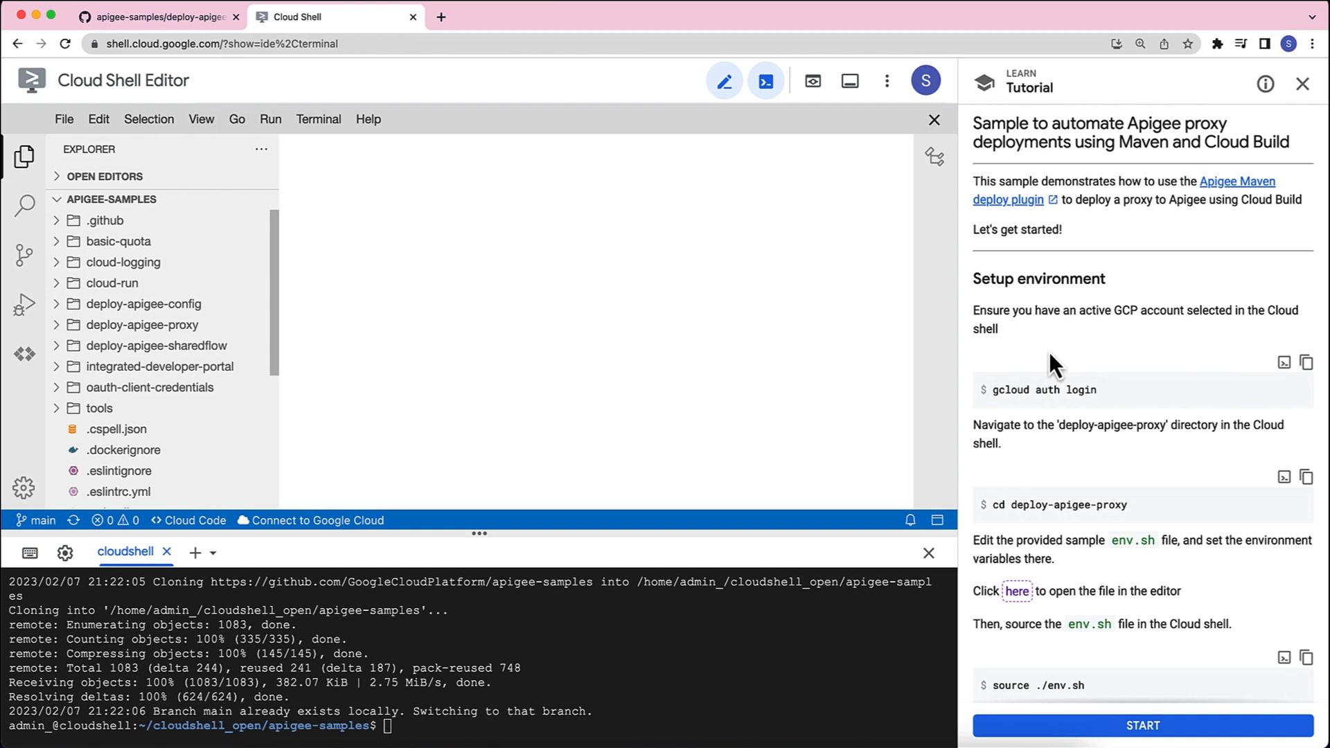
# Run the tutorial's gcloud auth login command in the Cloud Shell terminal.
pyautogui.click(1283, 362)
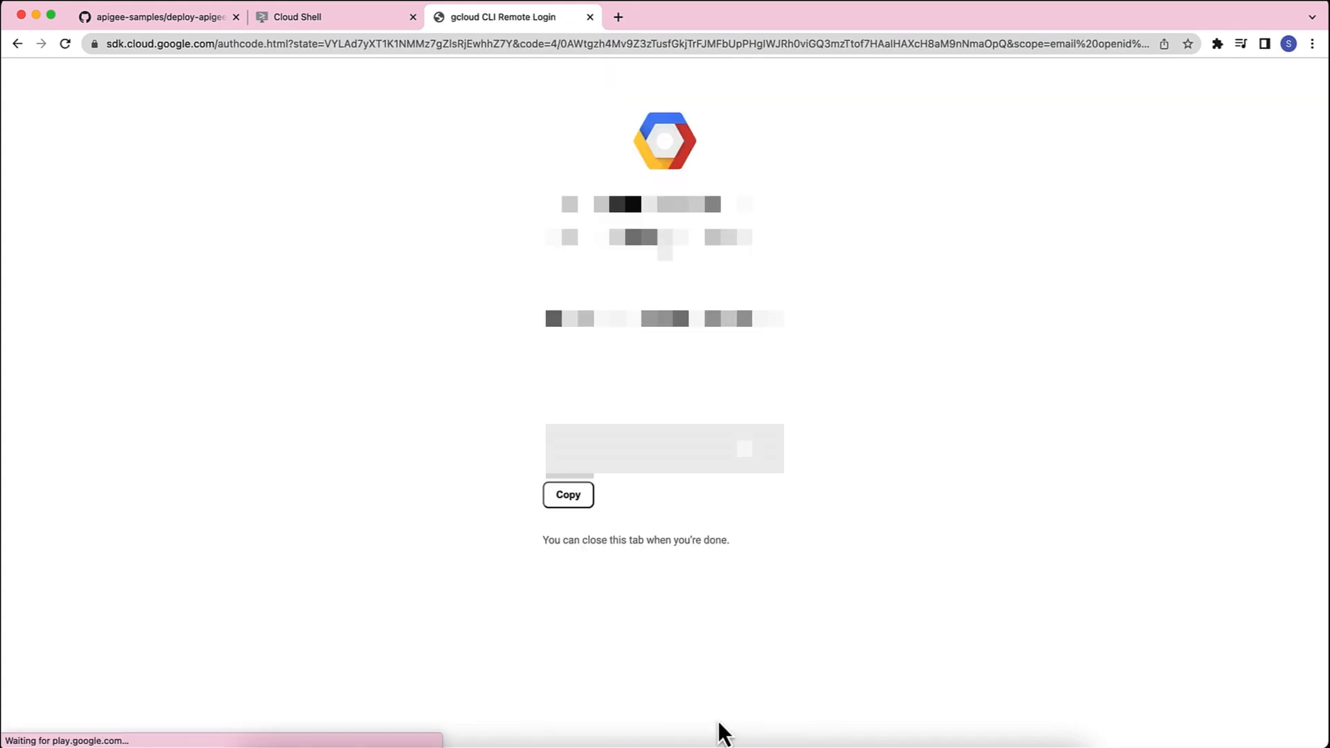
# Copy the gcloud verification code and return to the Cloud Shell tab.
pyautogui.click(568, 494)
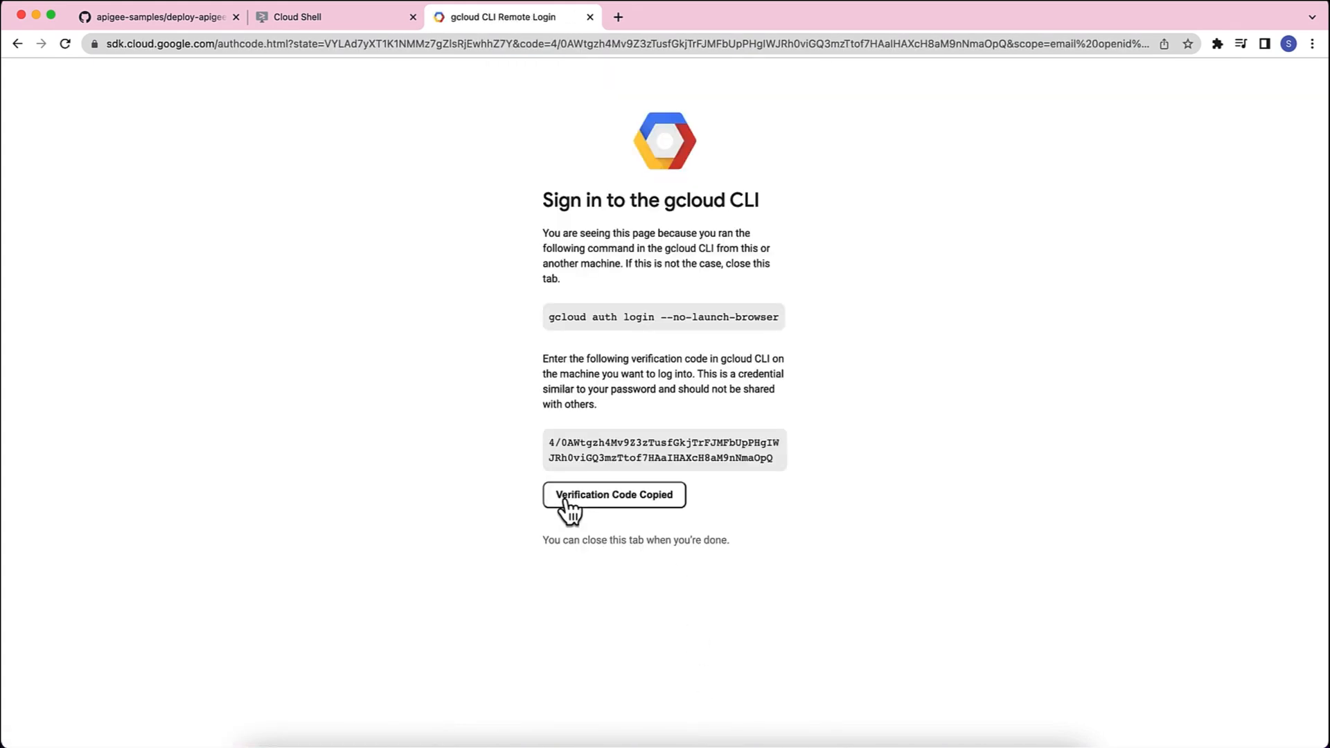
pyautogui.click(334, 17)
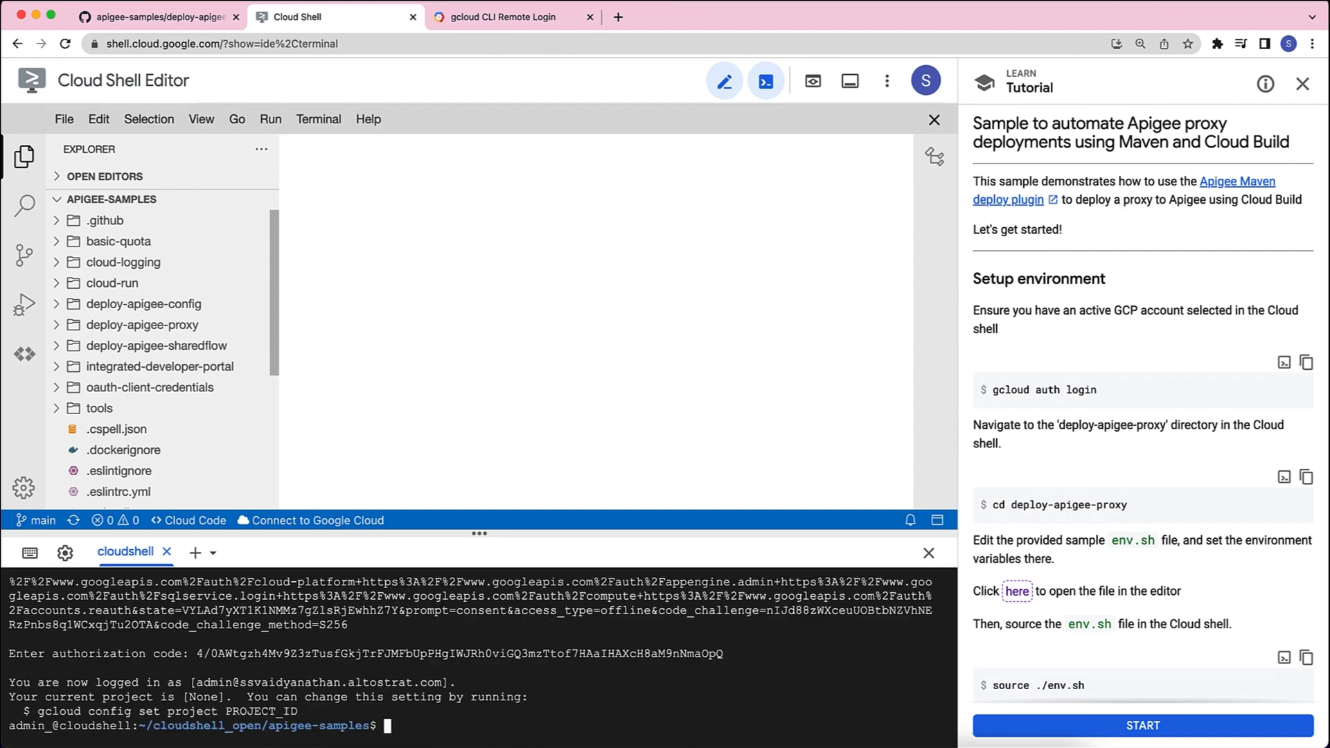
pyautogui.moveTo(1118, 500)
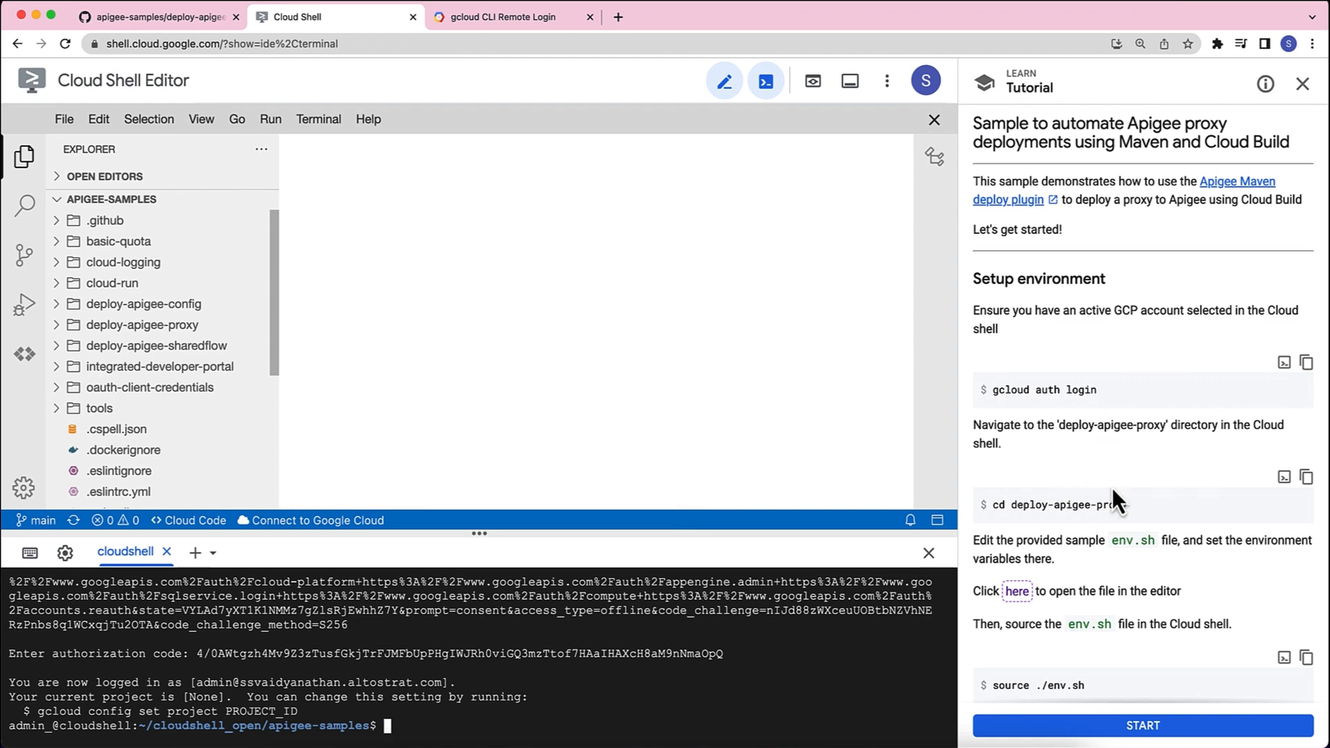
pyautogui.moveTo(1011, 506)
pyautogui.write('cd deploy-apigee-proxy')
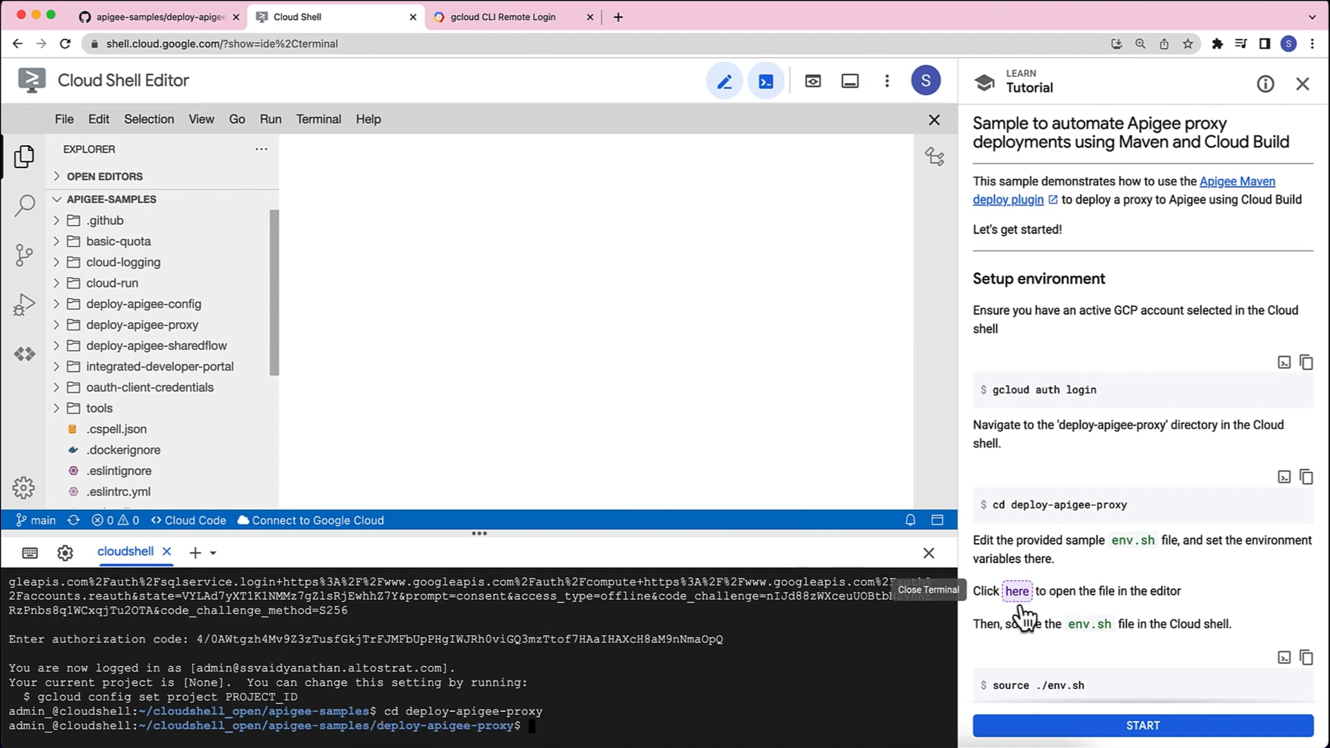
# Bring env.sh up in the editor and scroll to its PROJECT, APIGEE_HOST and APIGEE_ENV exports.
pyautogui.click(1015, 591)
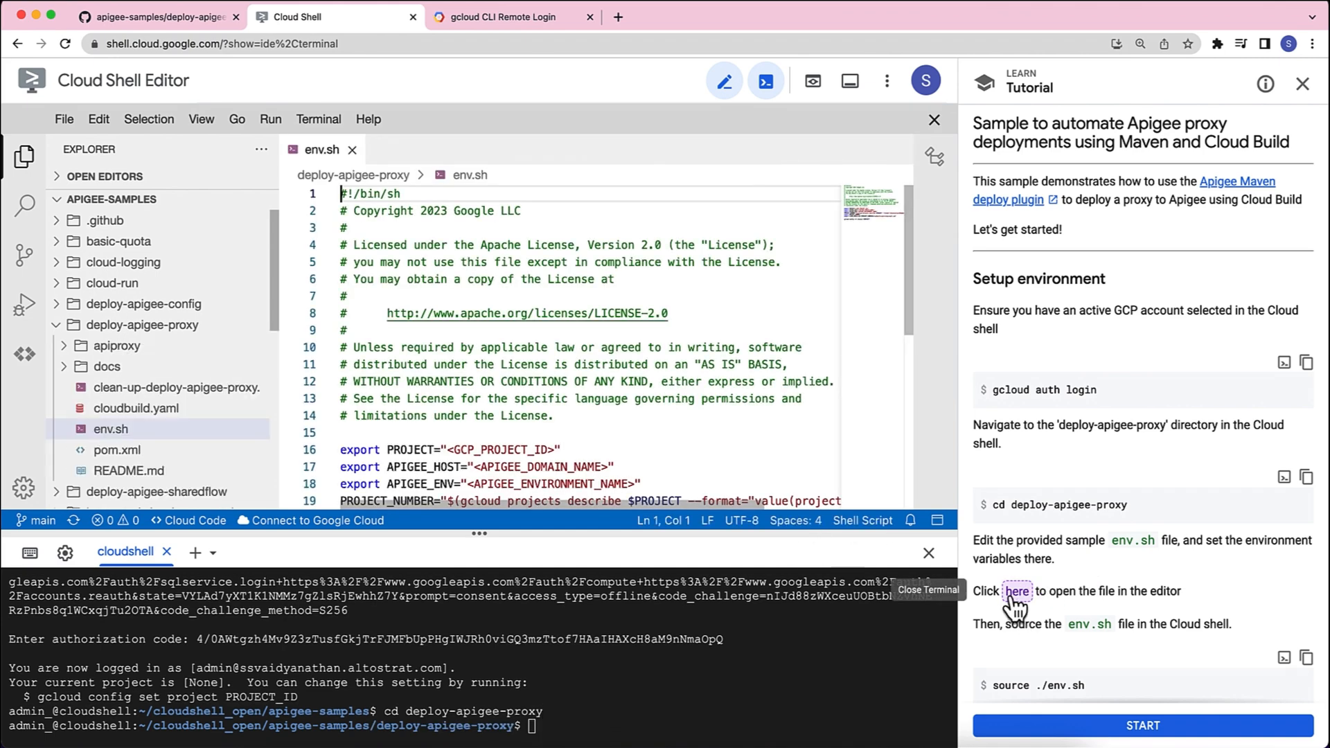
pyautogui.scroll(-3)
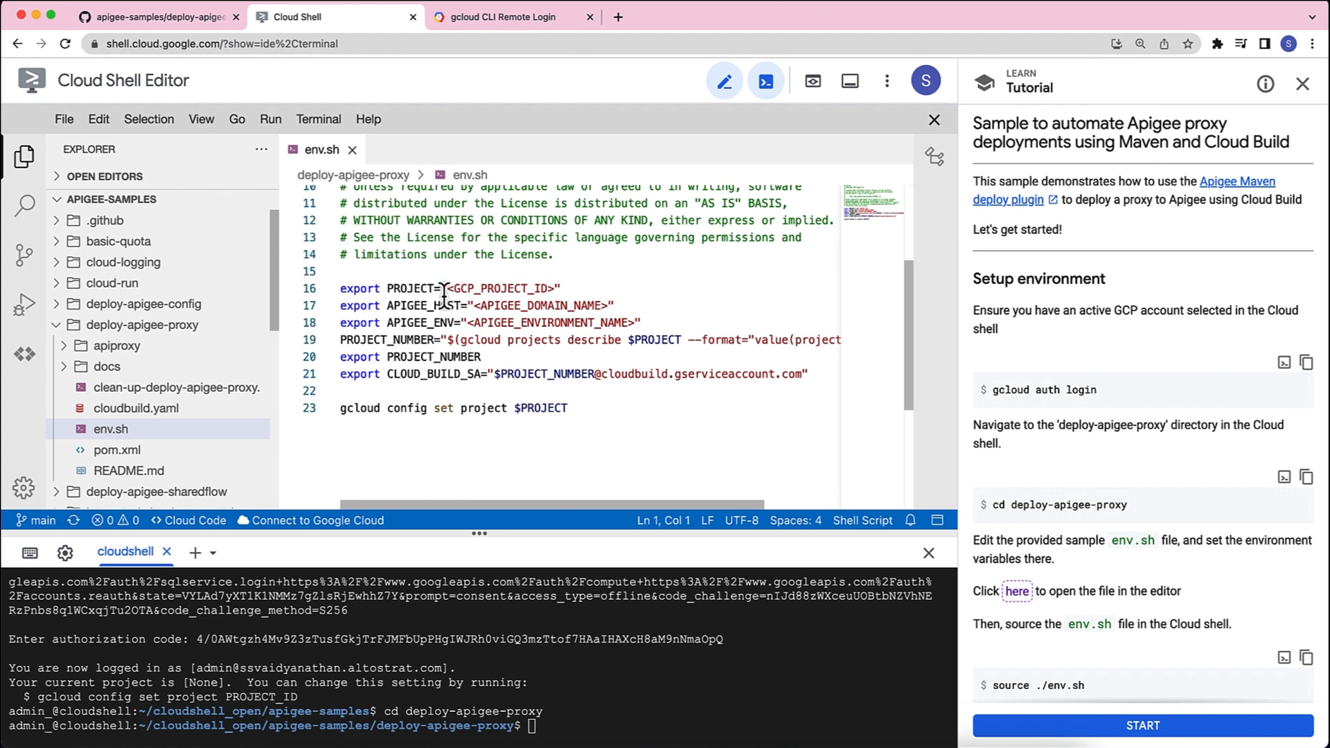
pyautogui.moveTo(582, 280)
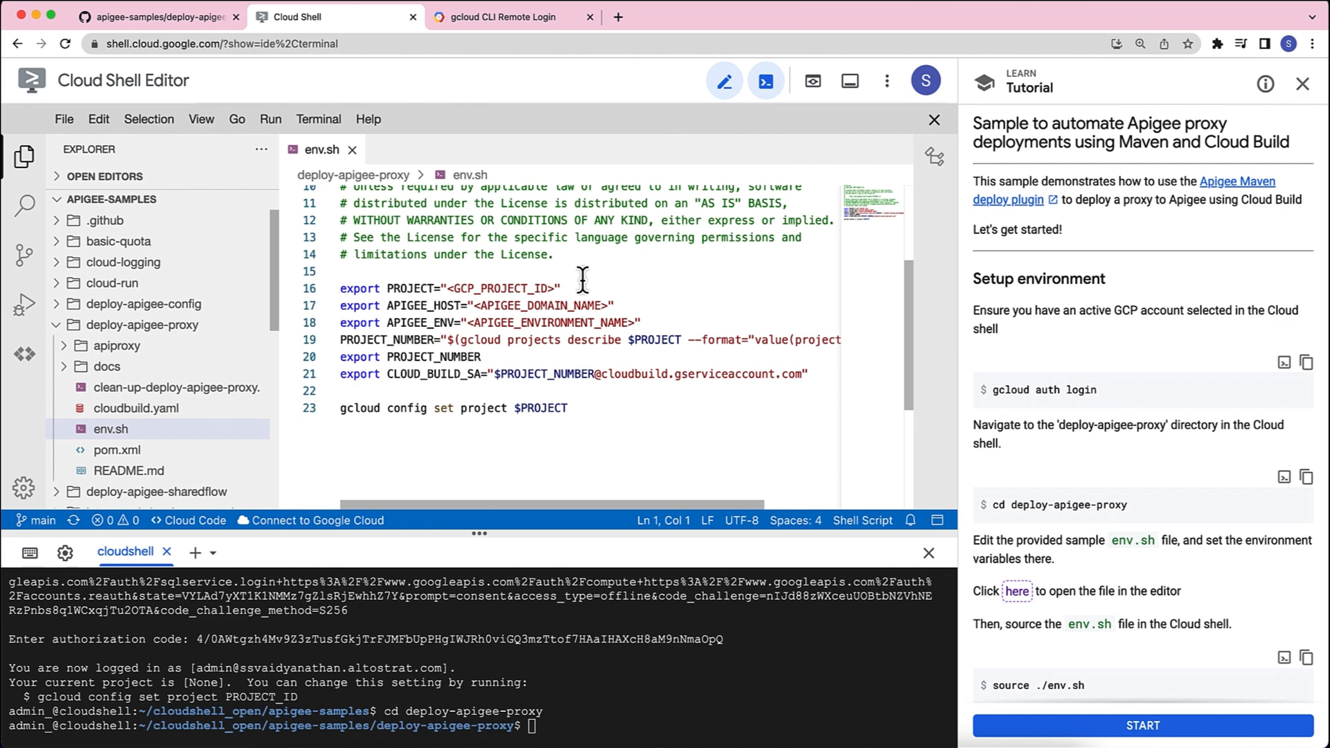
pyautogui.moveTo(432, 304)
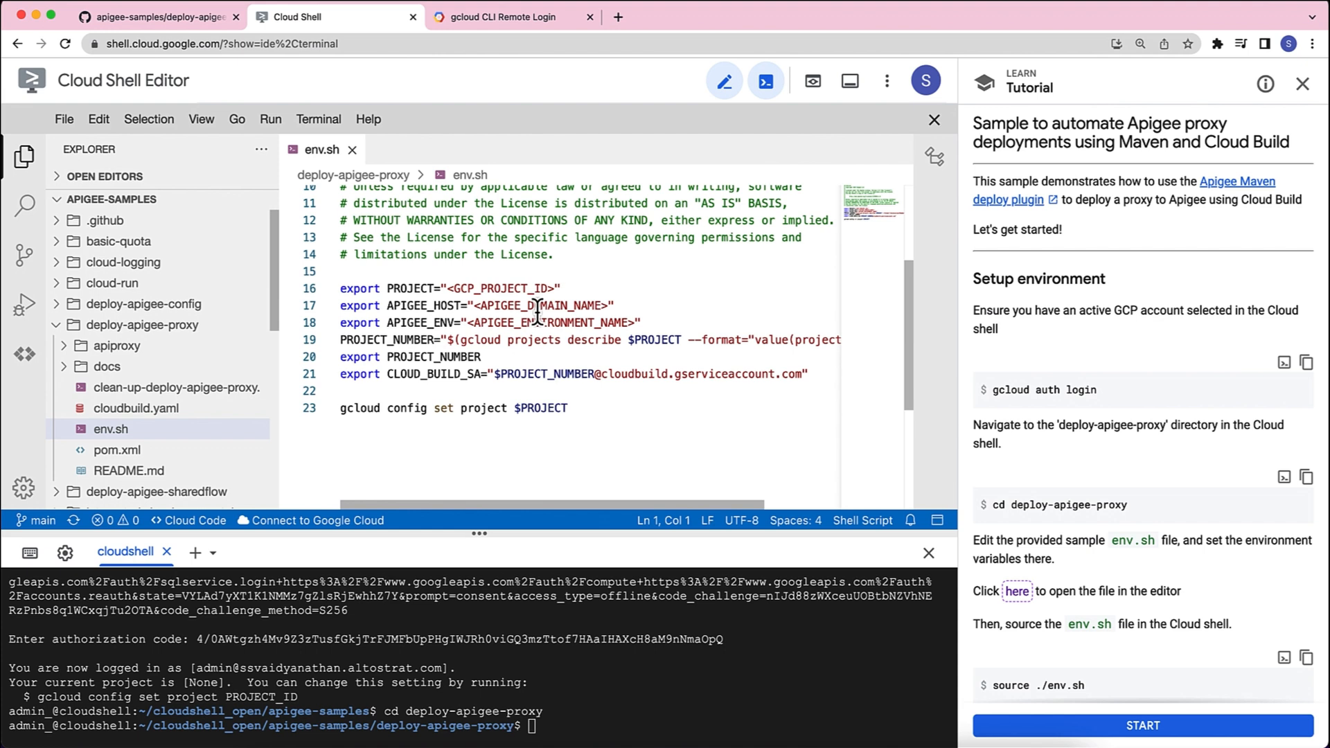
pyautogui.moveTo(386, 310)
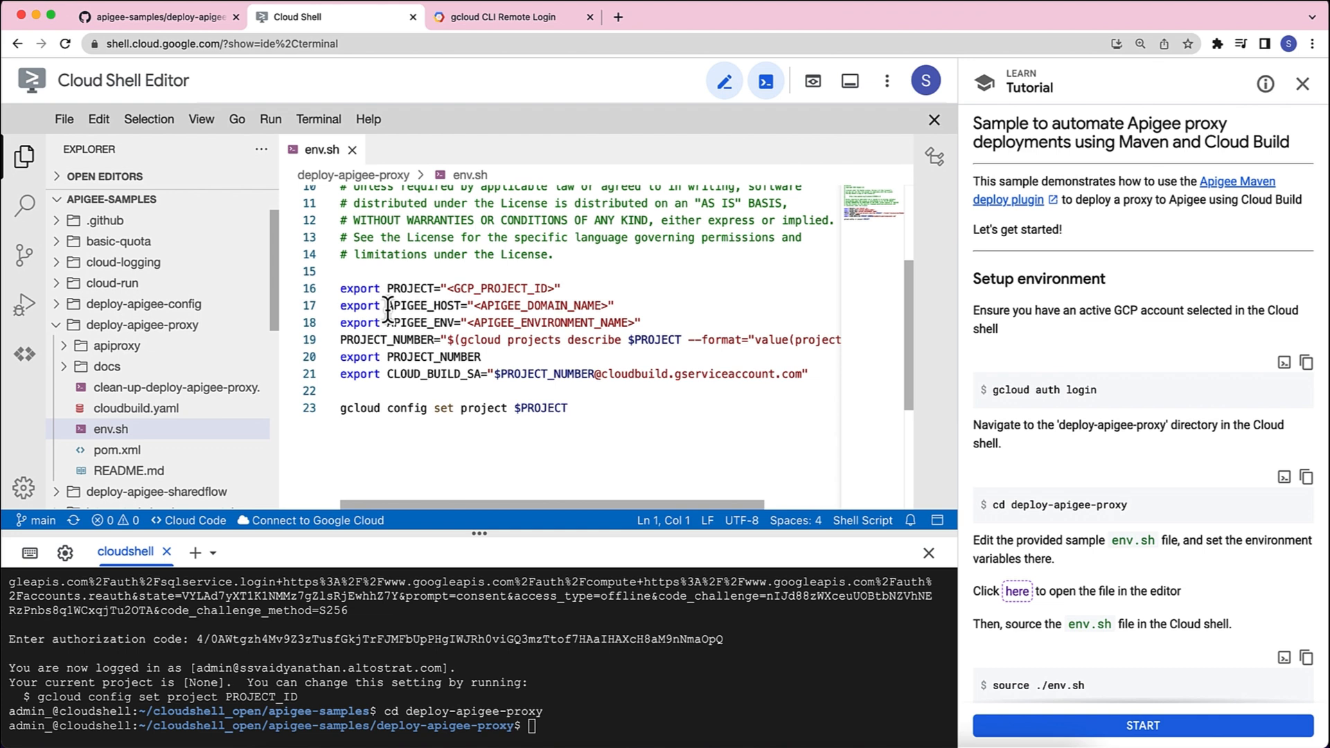
pyautogui.moveTo(395, 323)
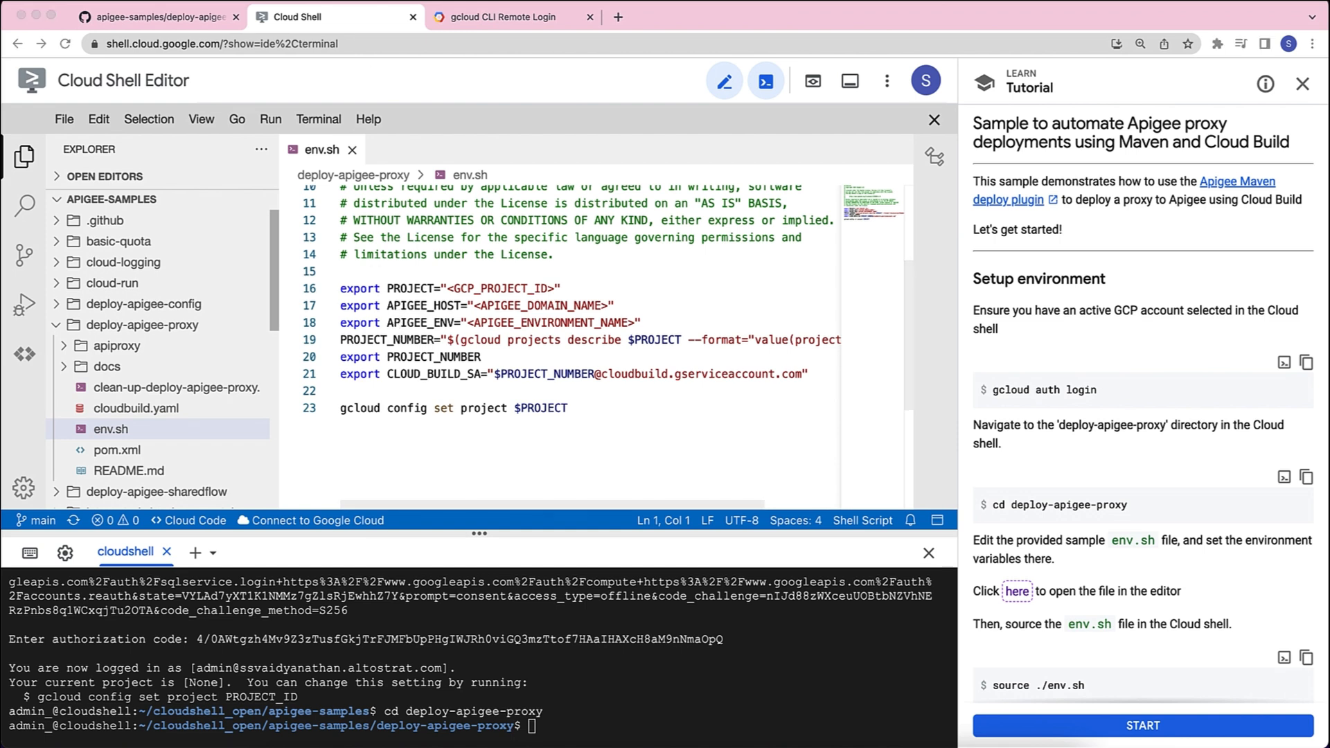
pyautogui.moveTo(546, 246)
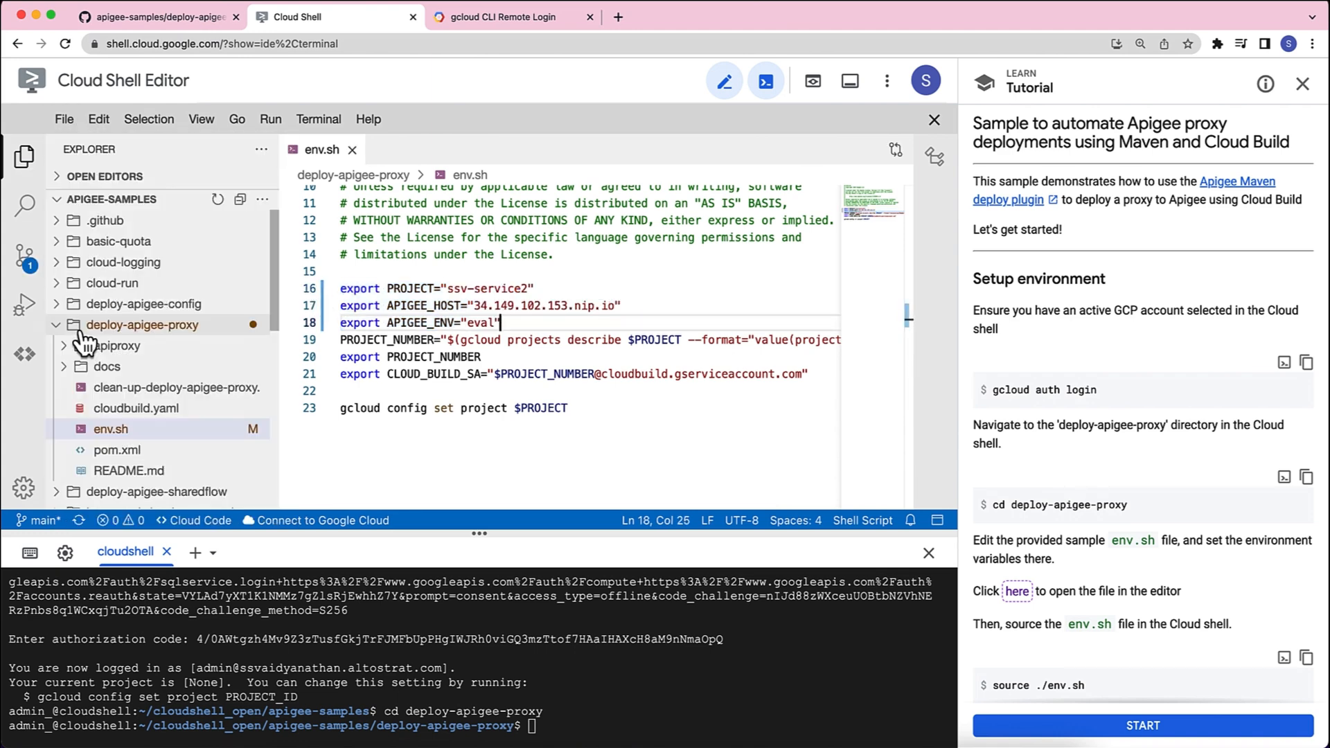
pyautogui.scroll(-3)
pyautogui.write('source ./env.sh')
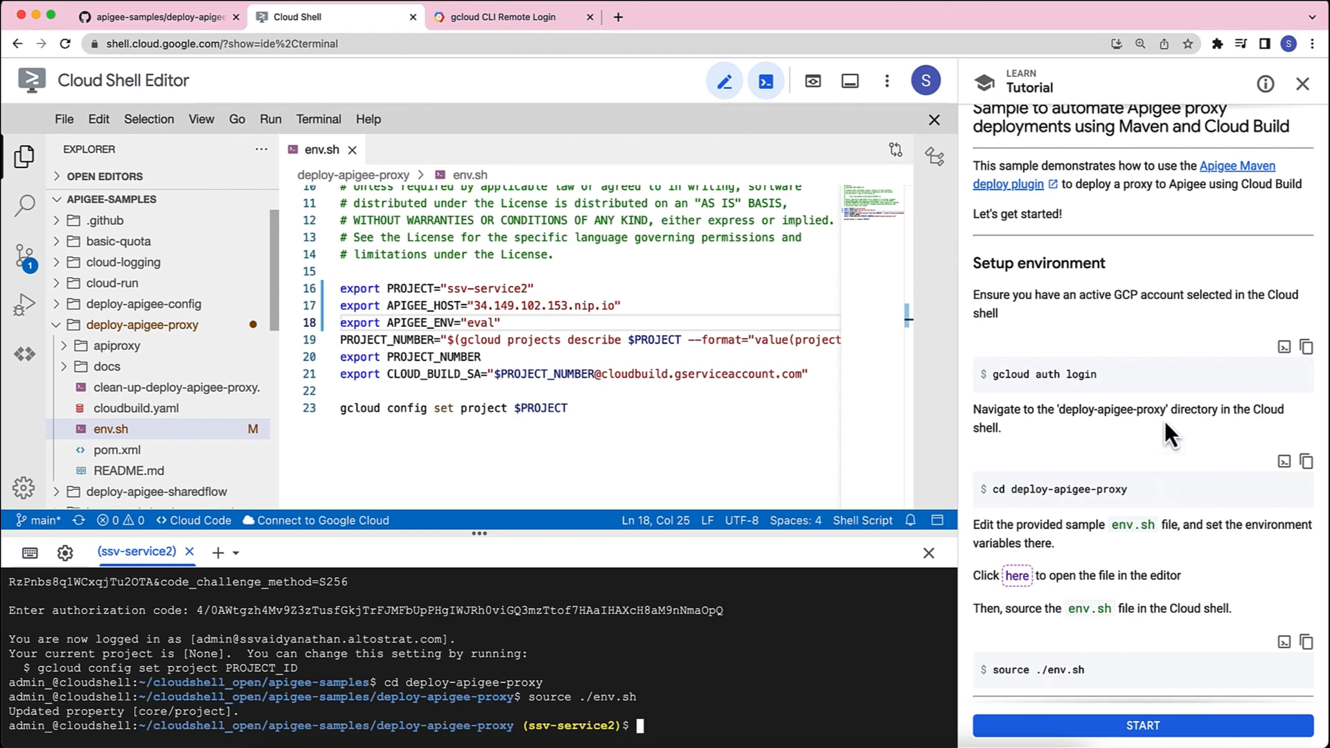
pyautogui.moveTo(1142, 725)
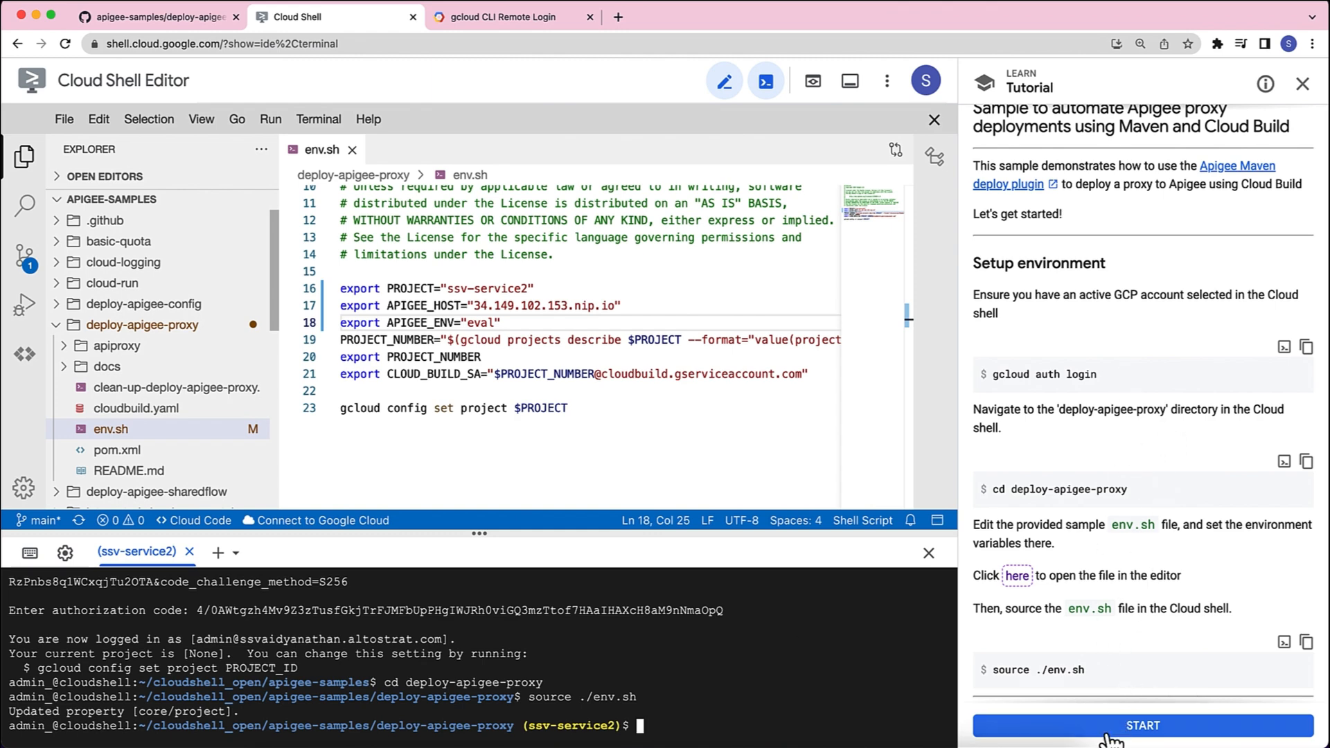
# Start the guided tutorial so it advances to step 1, Deploy Apigee proxy.
pyautogui.click(1143, 725)
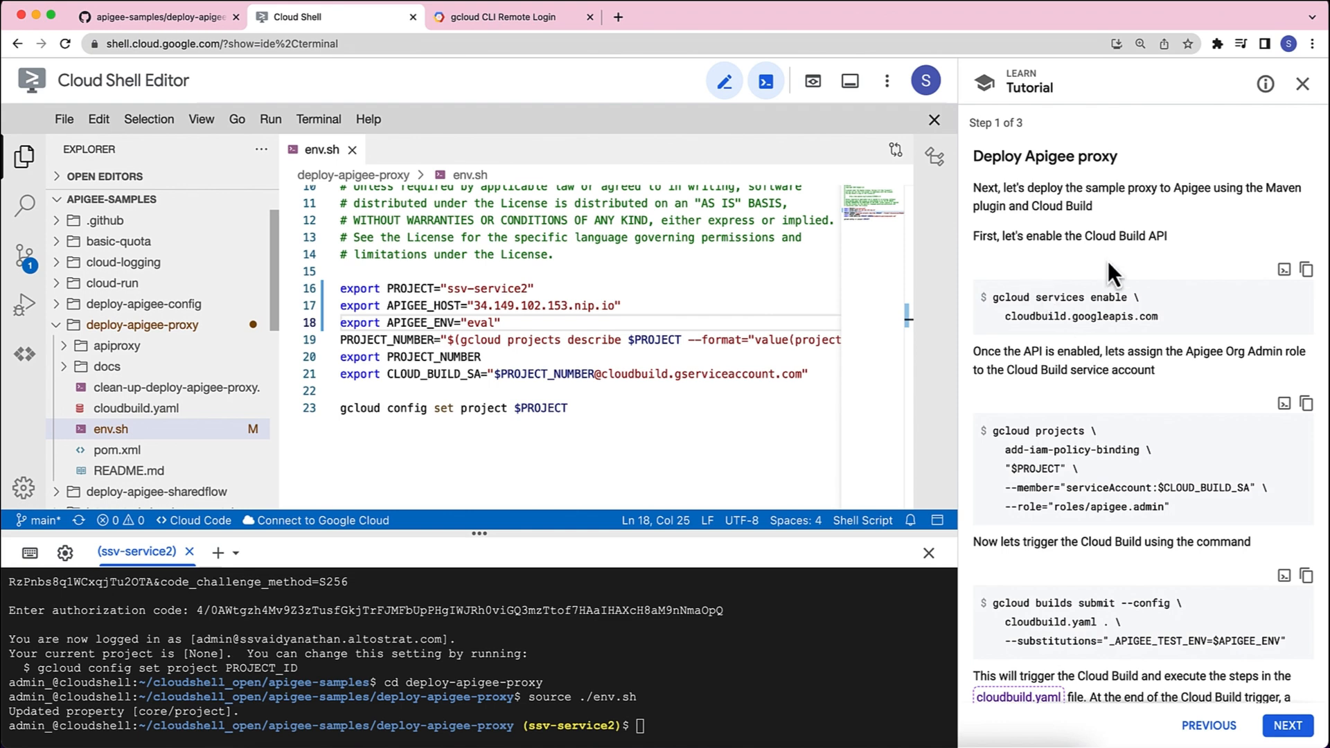
pyautogui.moveTo(1295, 296)
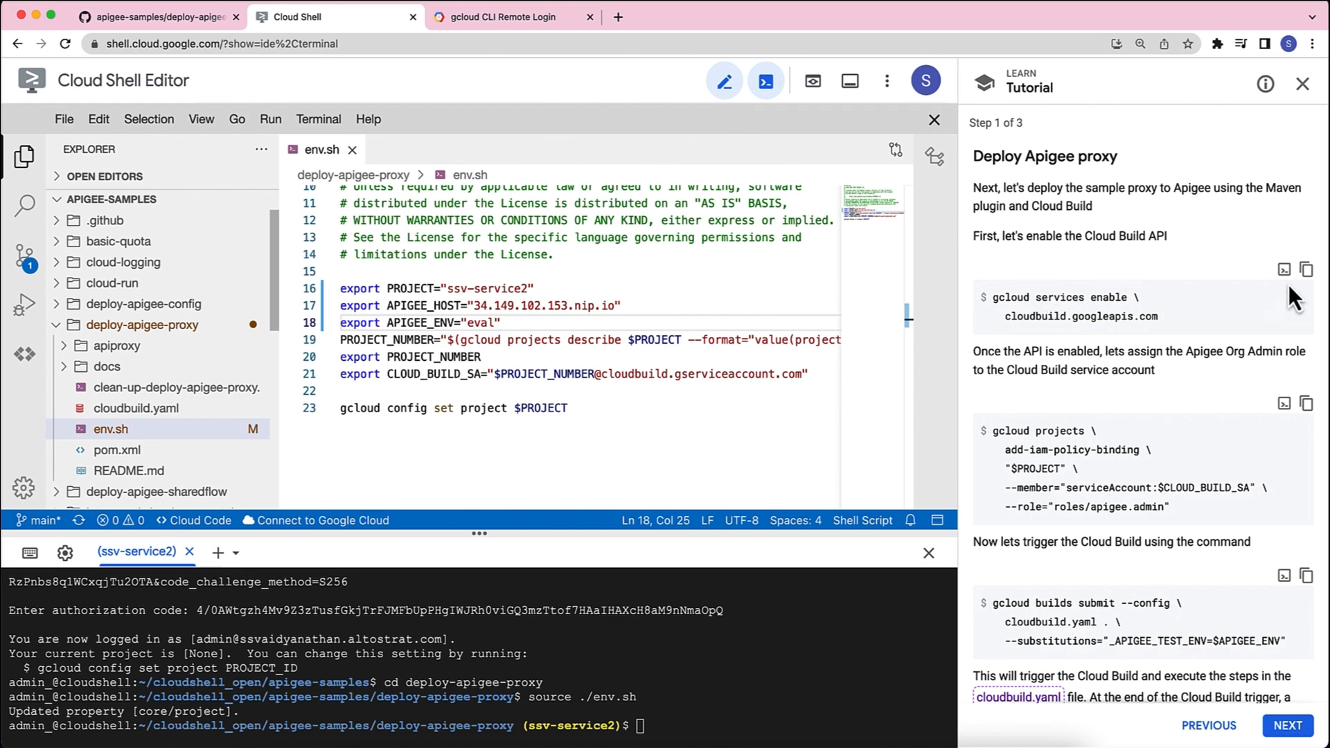
# Run gcloud services enable cloudbuild.googleapis.com from the tutorial.
pyautogui.click(1283, 269)
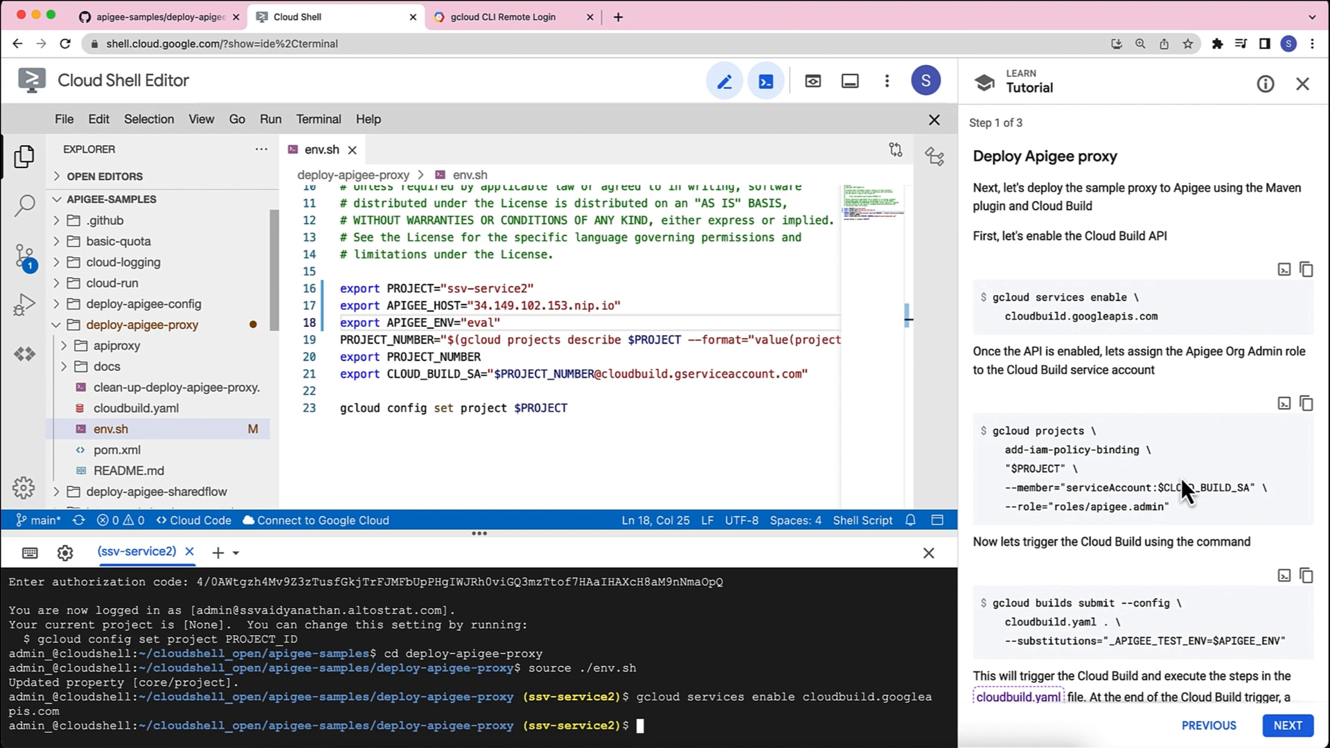
pyautogui.moveTo(1283, 439)
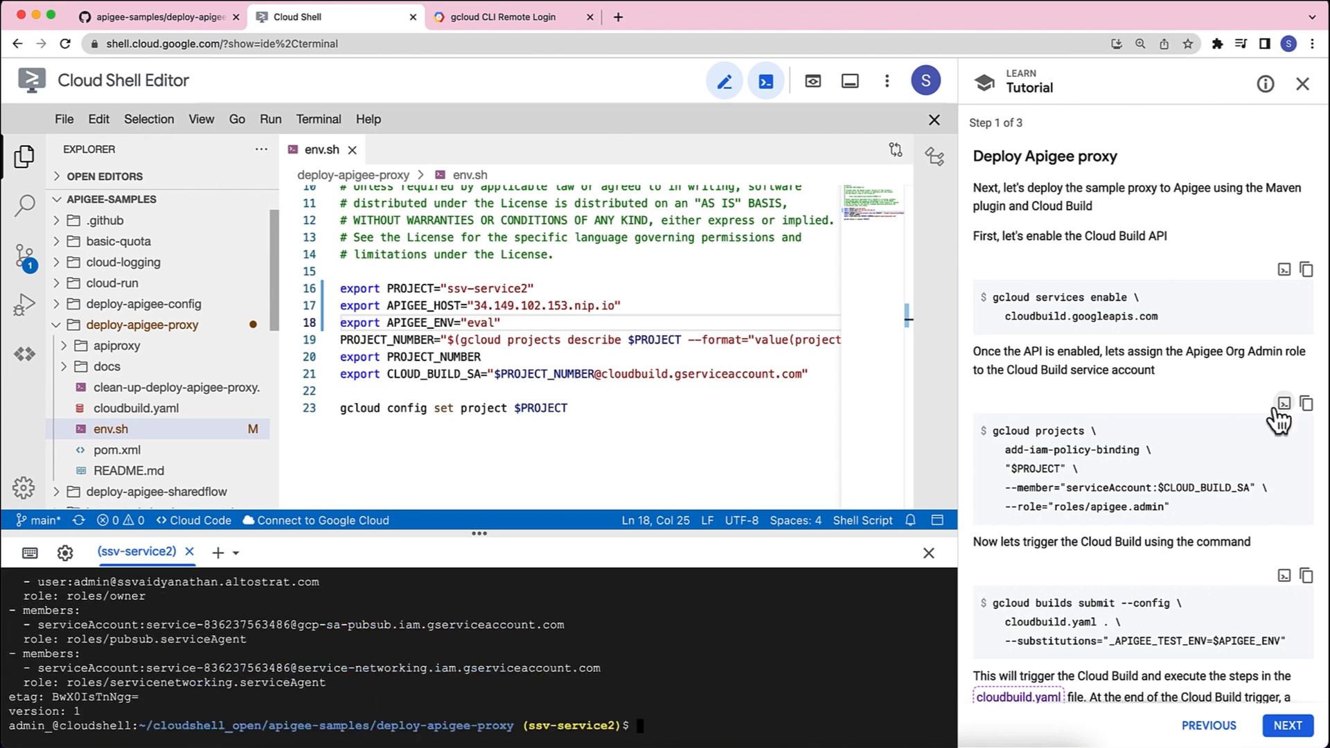
pyautogui.moveTo(1168, 489)
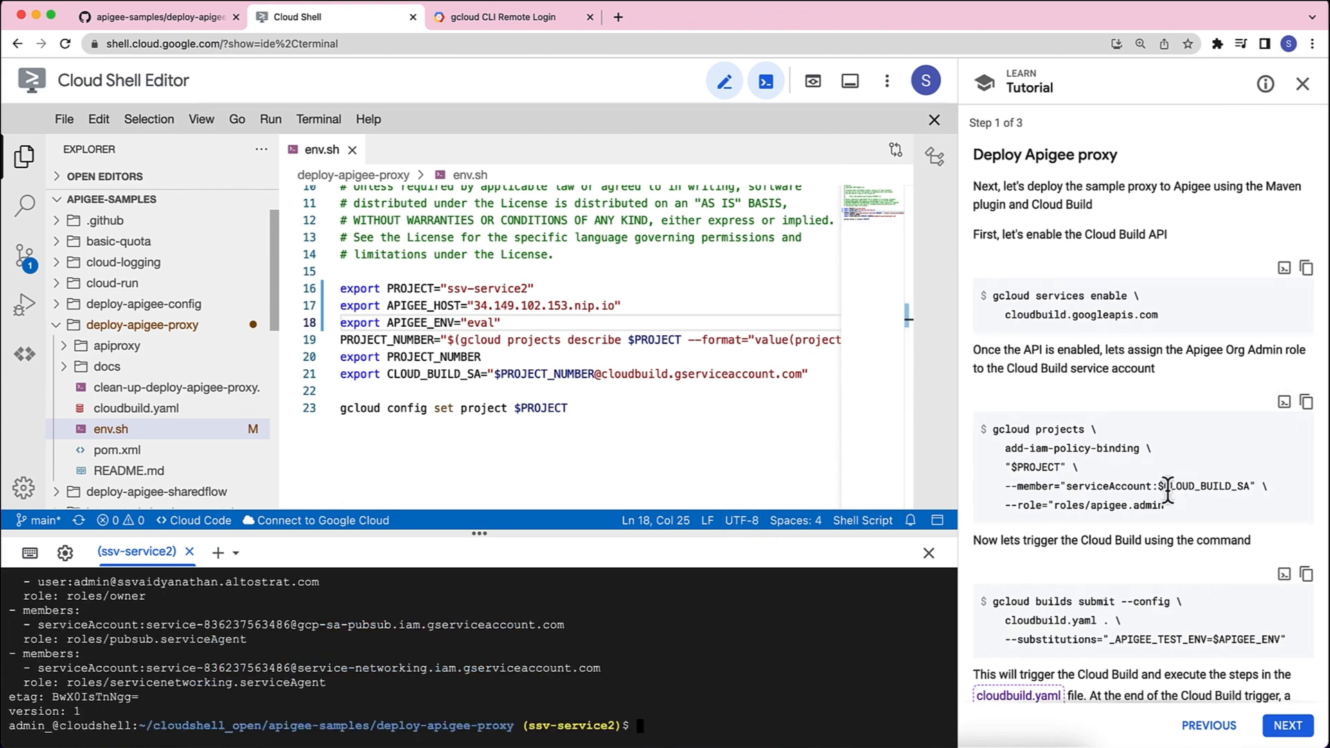
# Scroll the tutorial down to the gcloud builds submit command.
pyautogui.scroll(-3)
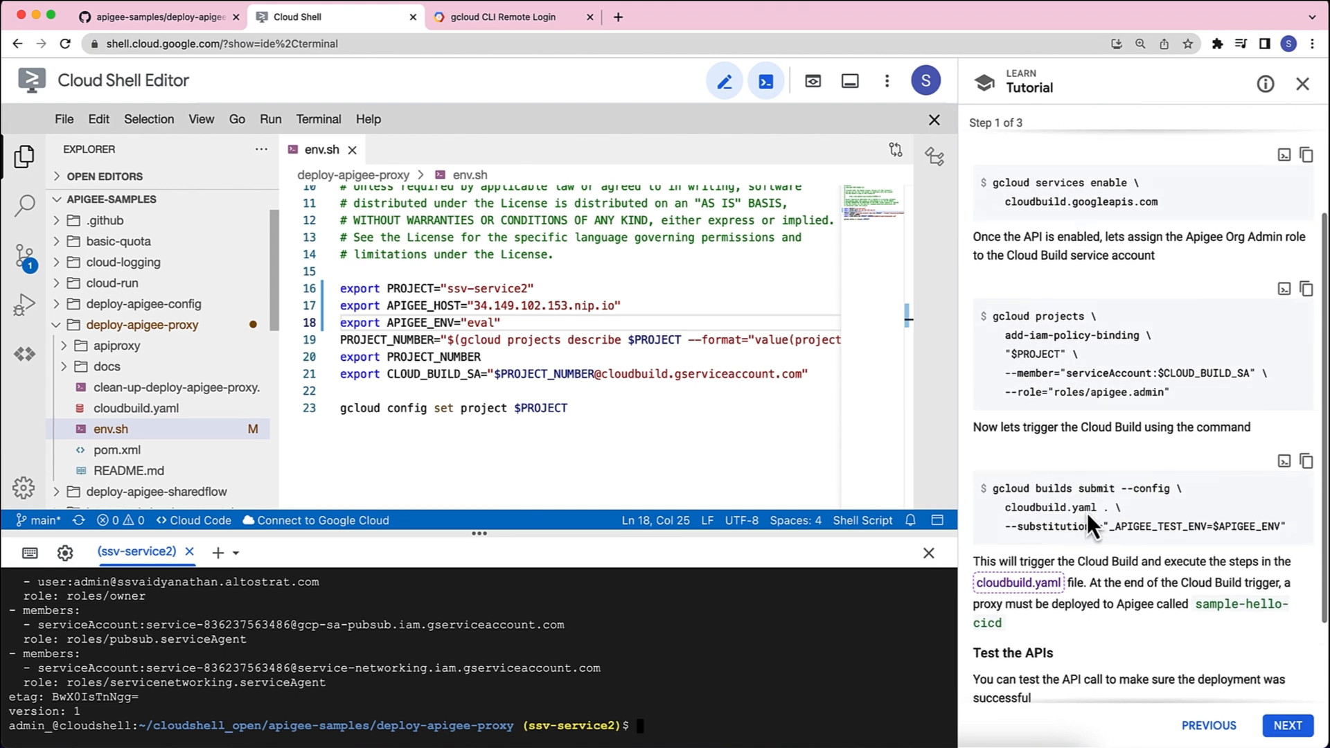
pyautogui.moveTo(1060, 501)
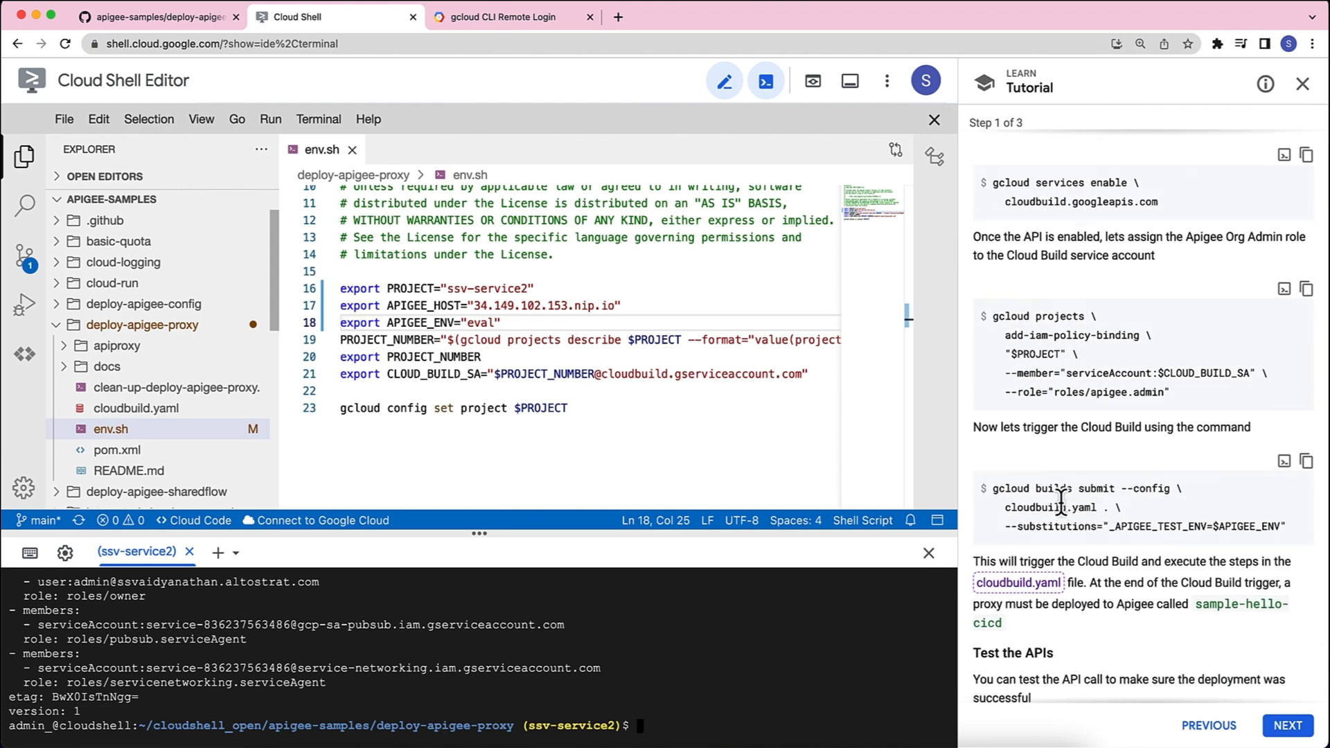
pyautogui.moveTo(1239, 507)
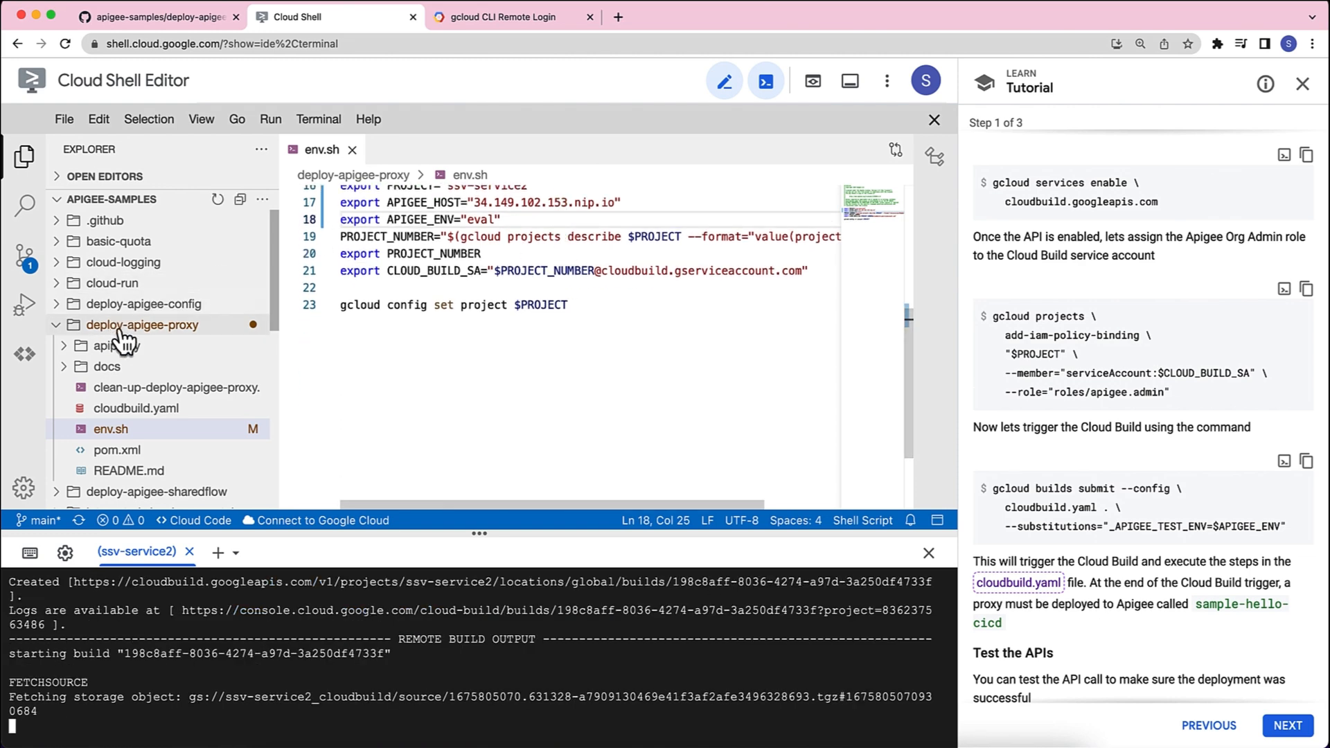
# Review cloudbuild.yaml's Package bundle and Deploy bundle steps, then switch to pom.xml.
pyautogui.click(137, 407)
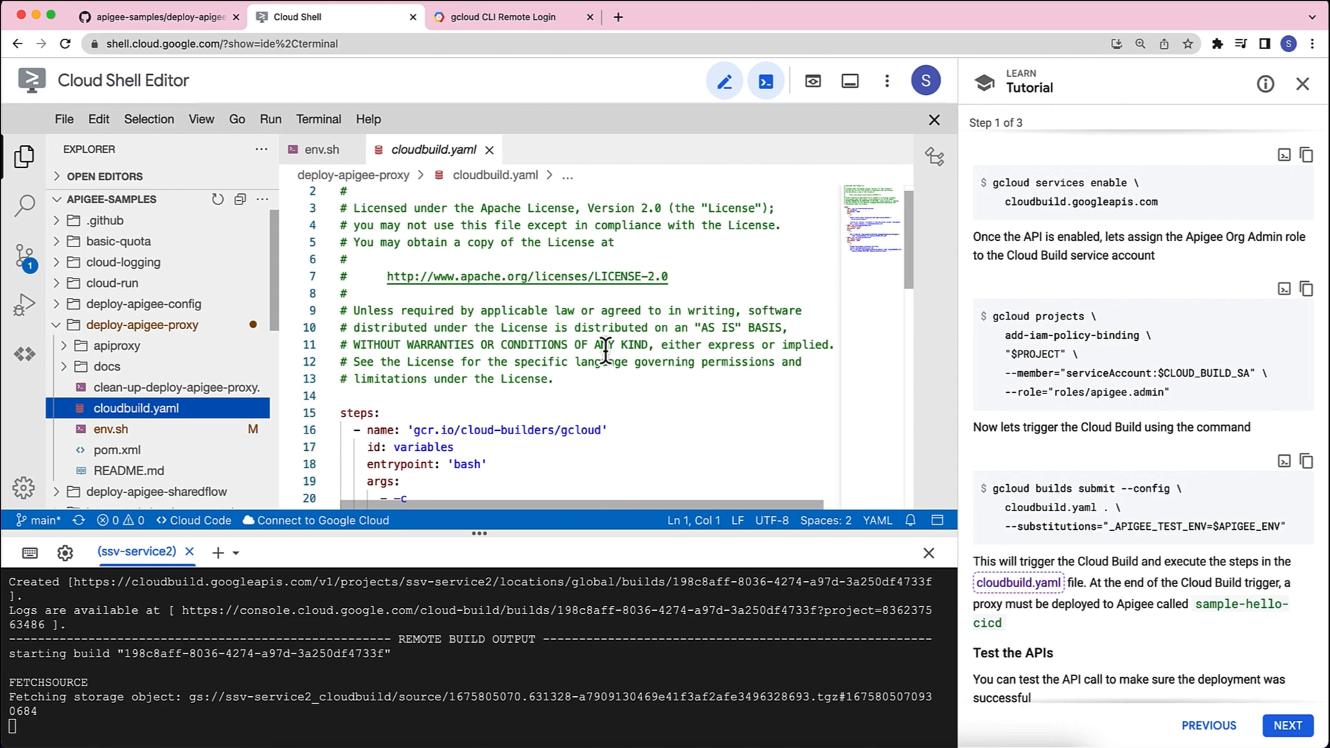
pyautogui.scroll(-3)
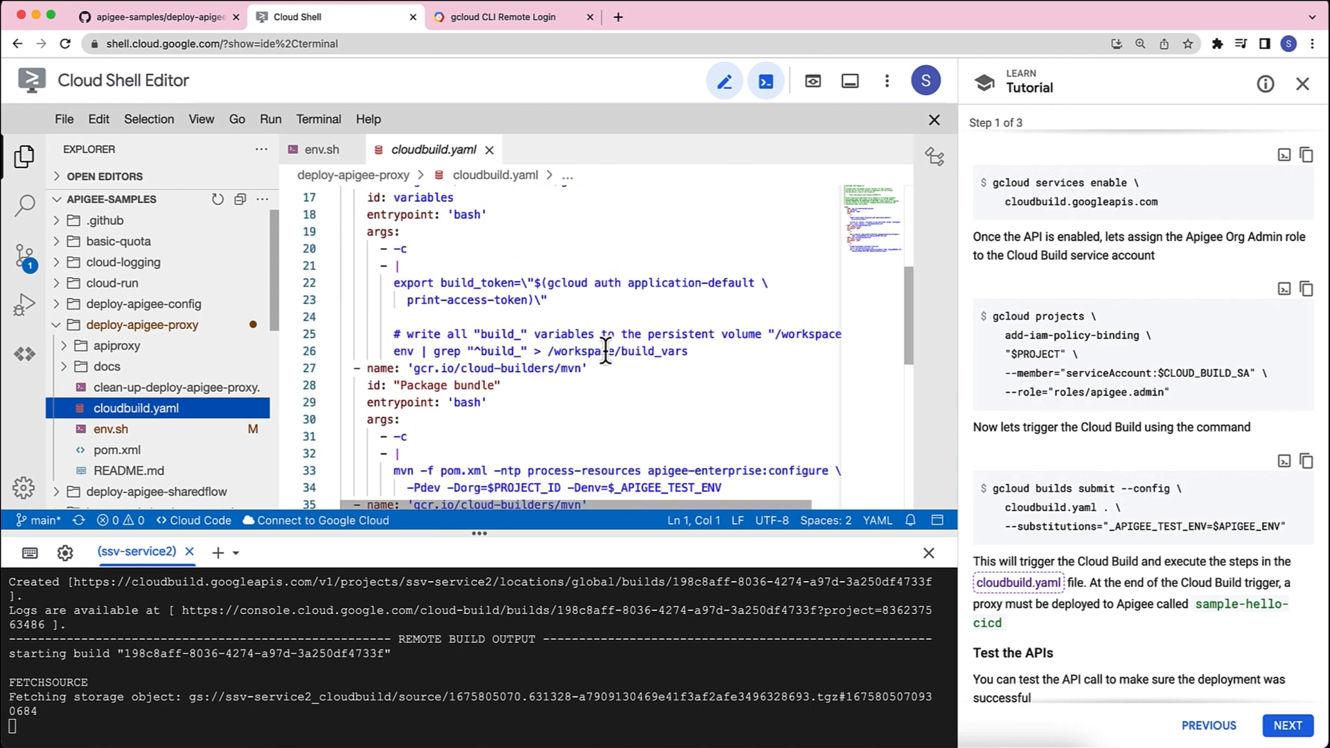
pyautogui.scroll(-3)
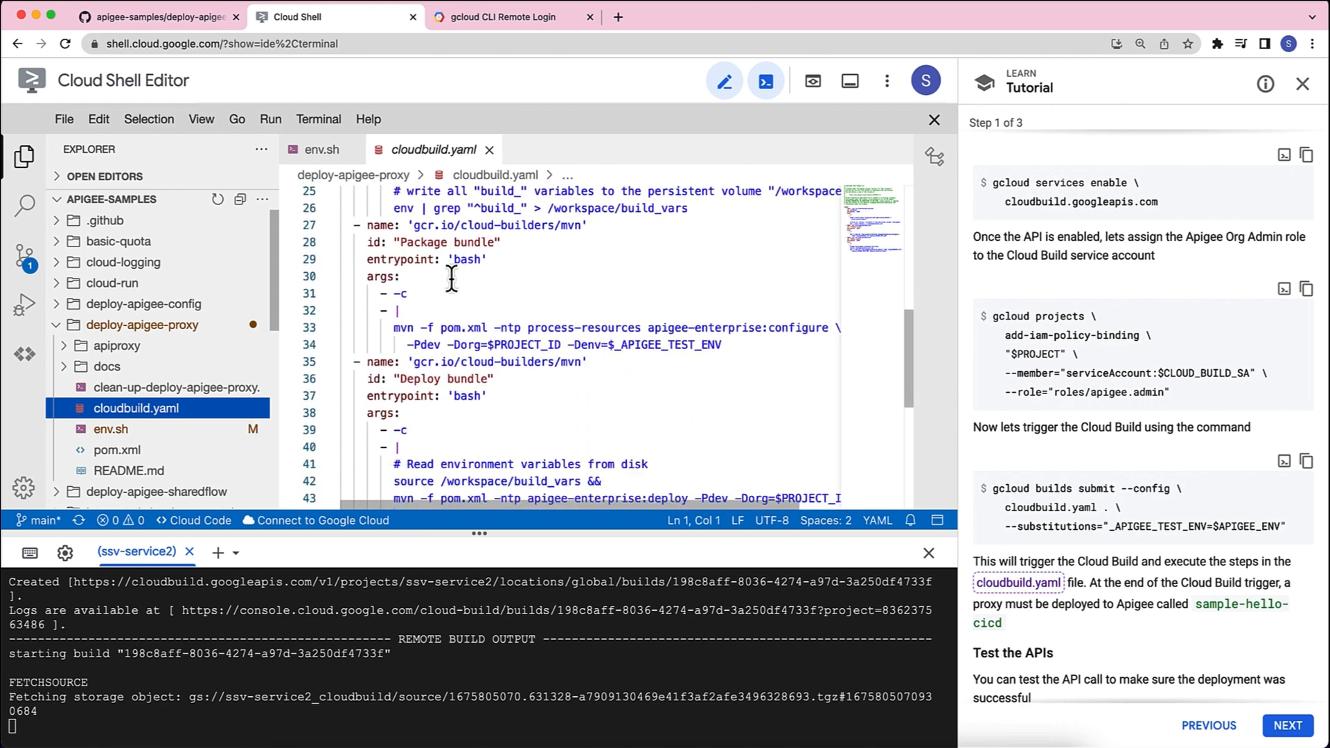
pyautogui.doubleClick(453, 241)
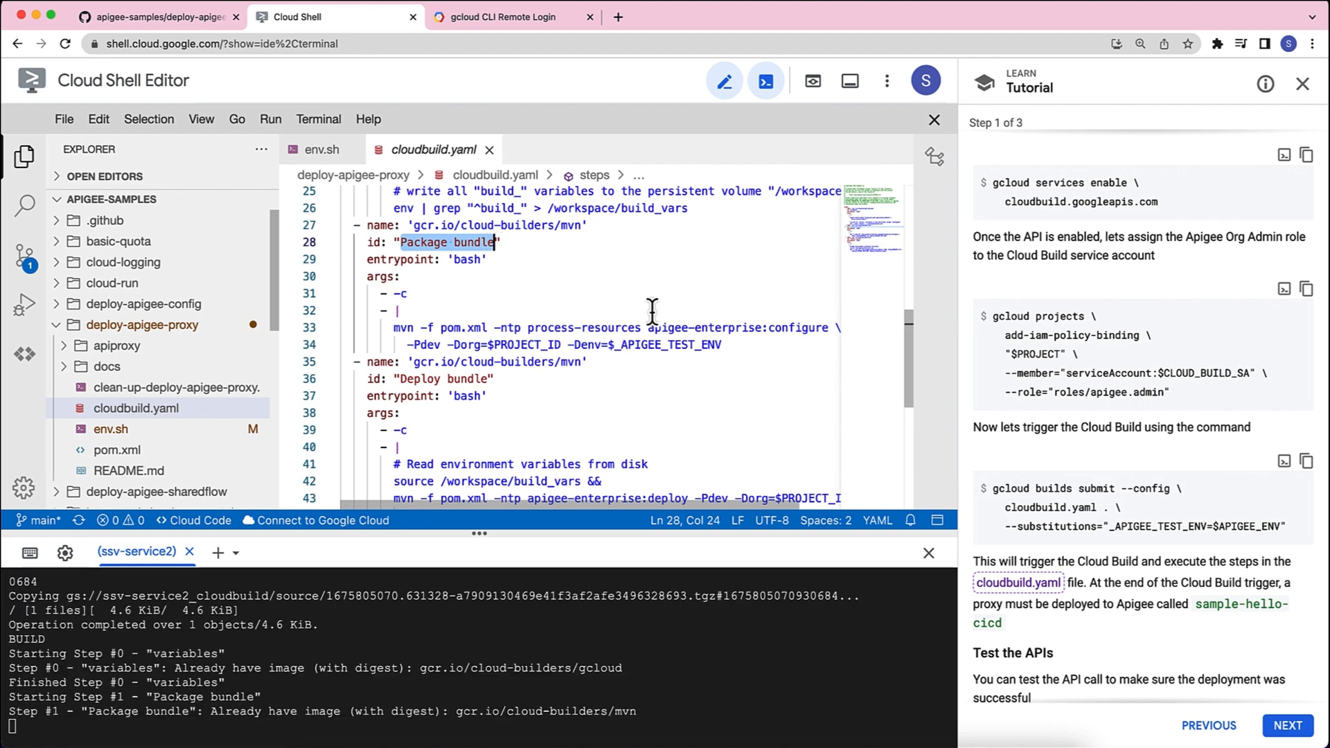
pyautogui.scroll(-3)
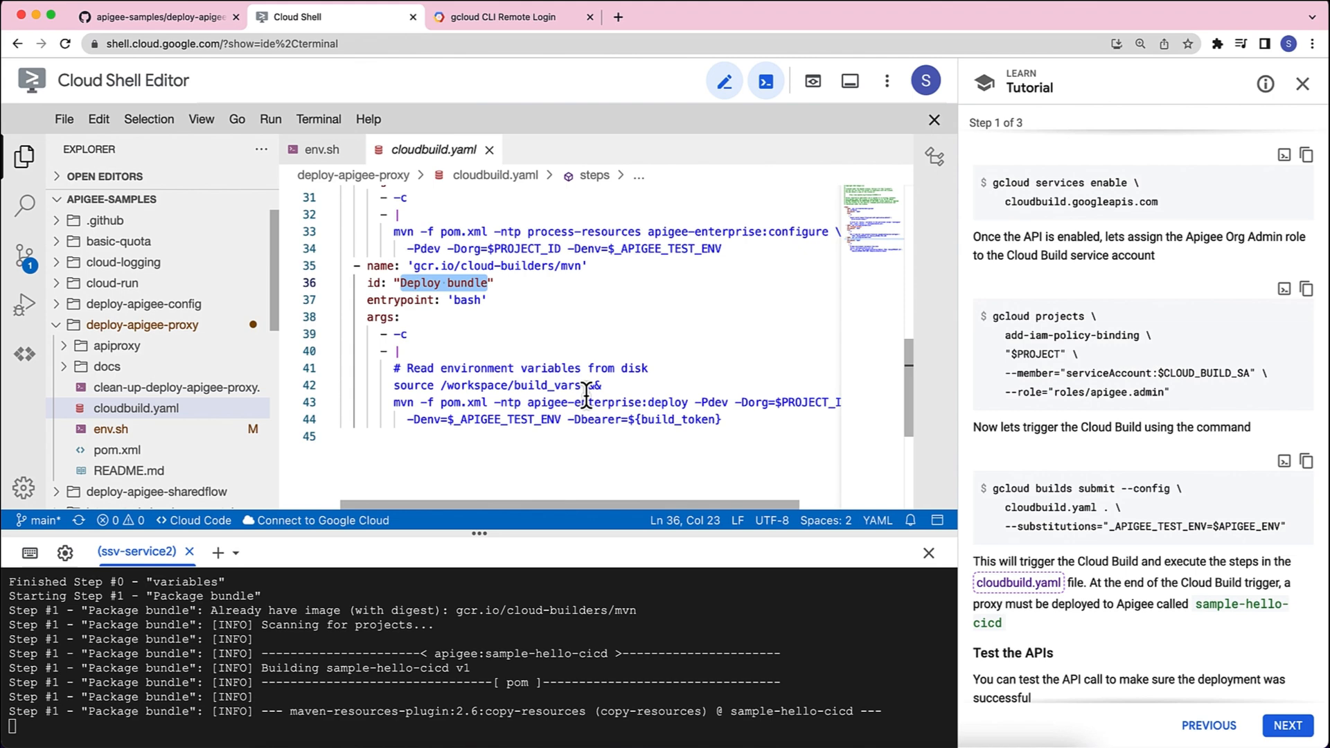
pyautogui.click(116, 448)
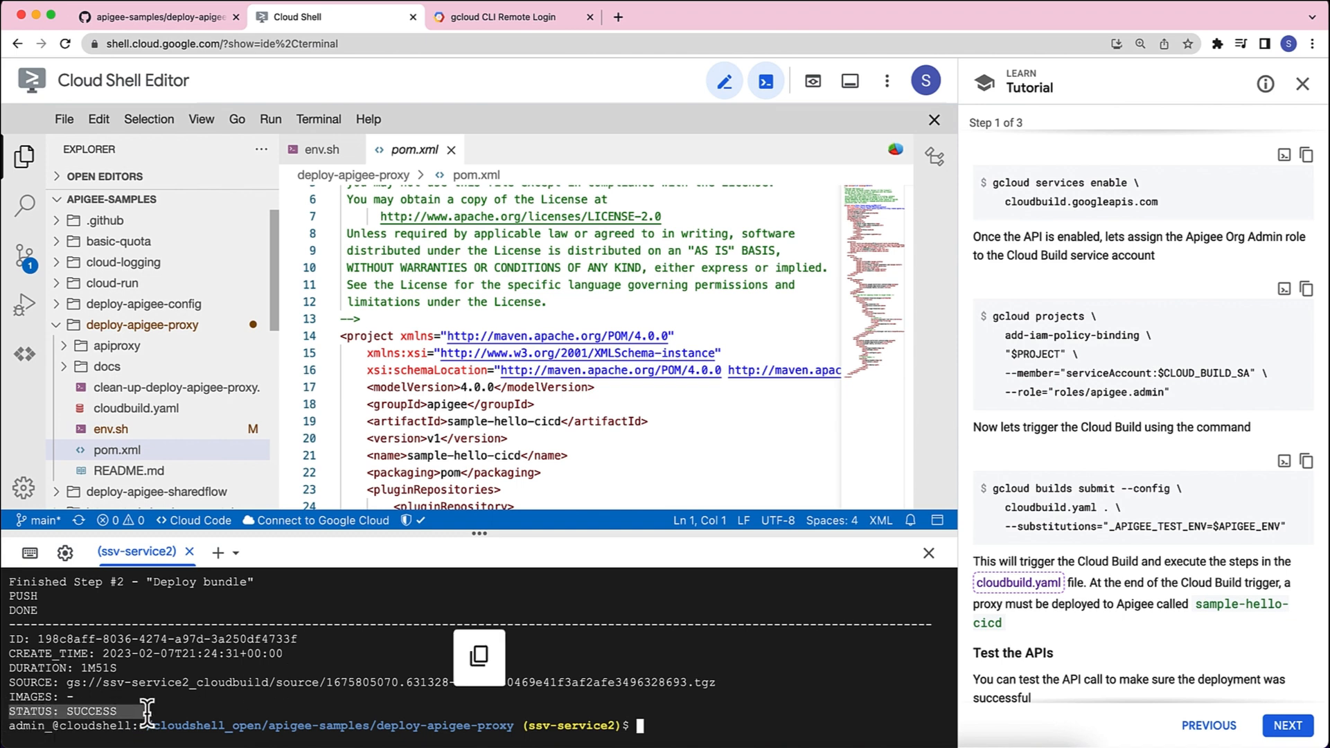
# Scroll the tutorial to its Test the APIs section with the hello-cicd curl command.
pyautogui.scroll(-3)
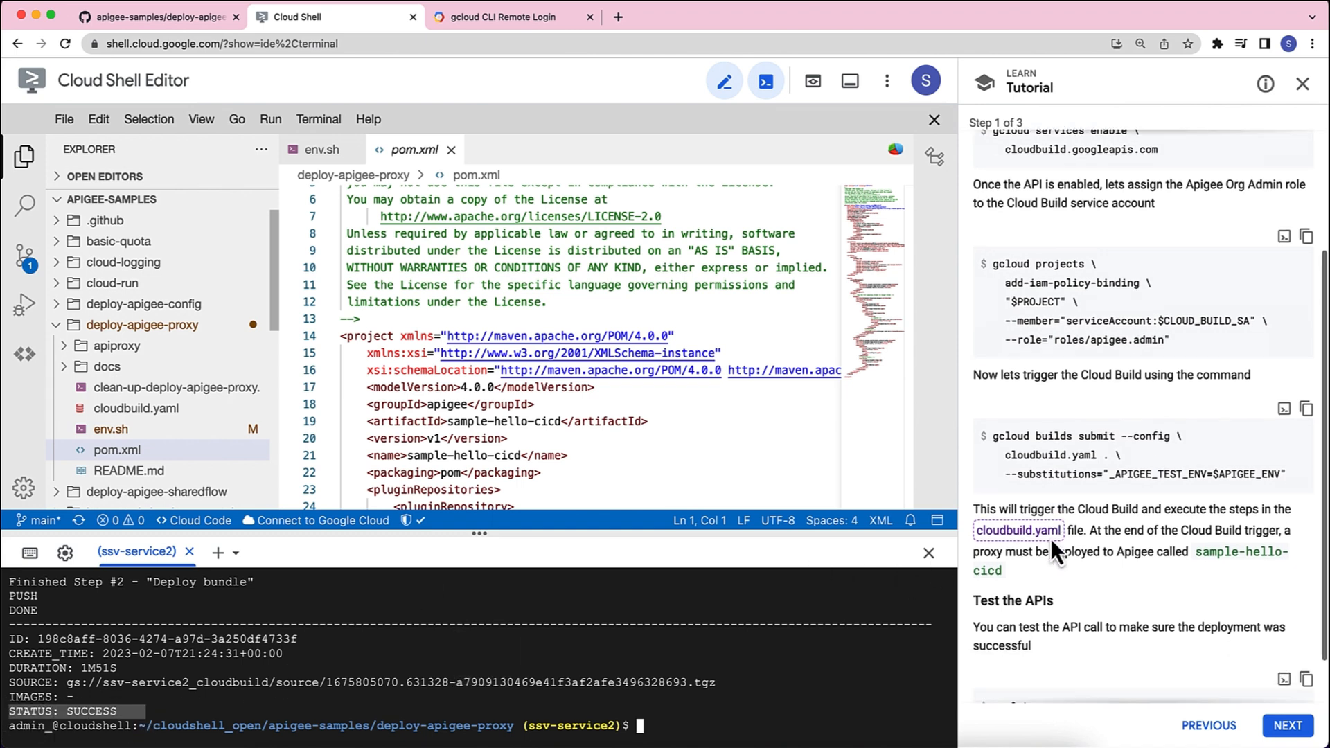
pyautogui.scroll(-3)
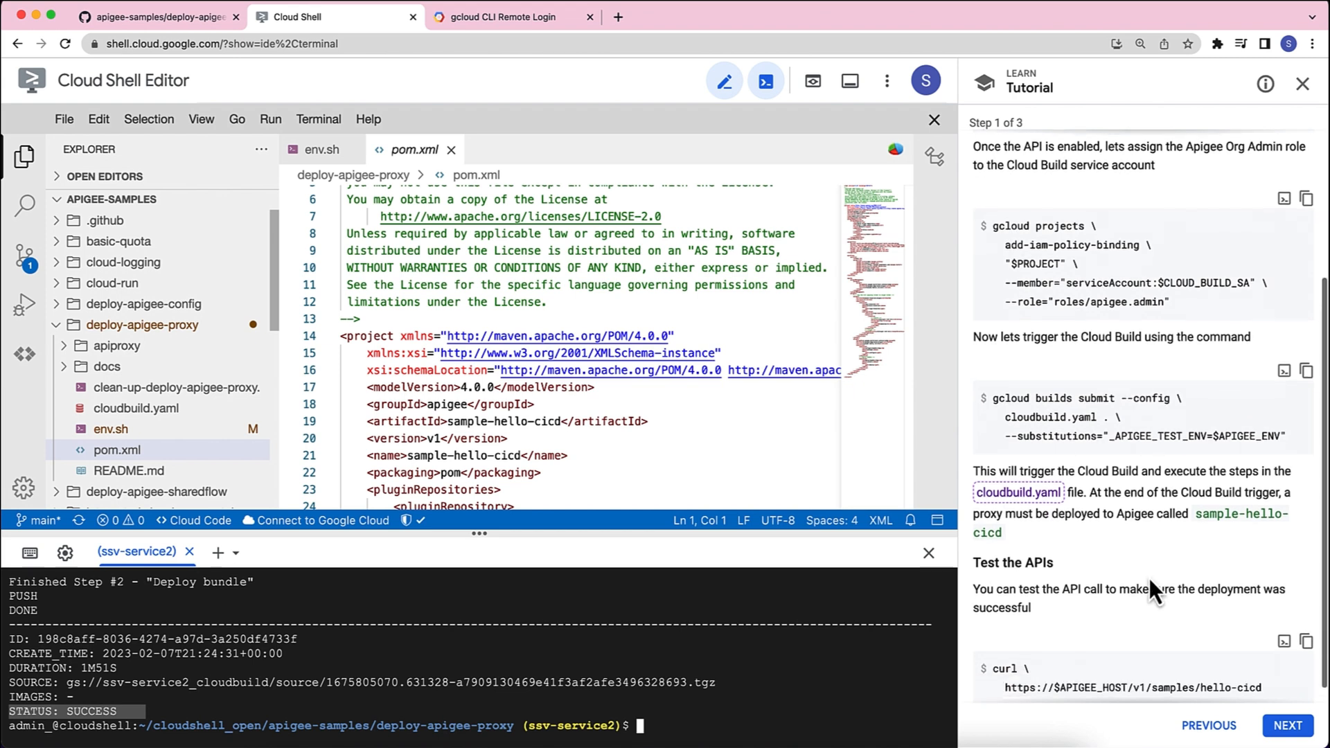
pyautogui.moveTo(1272, 522)
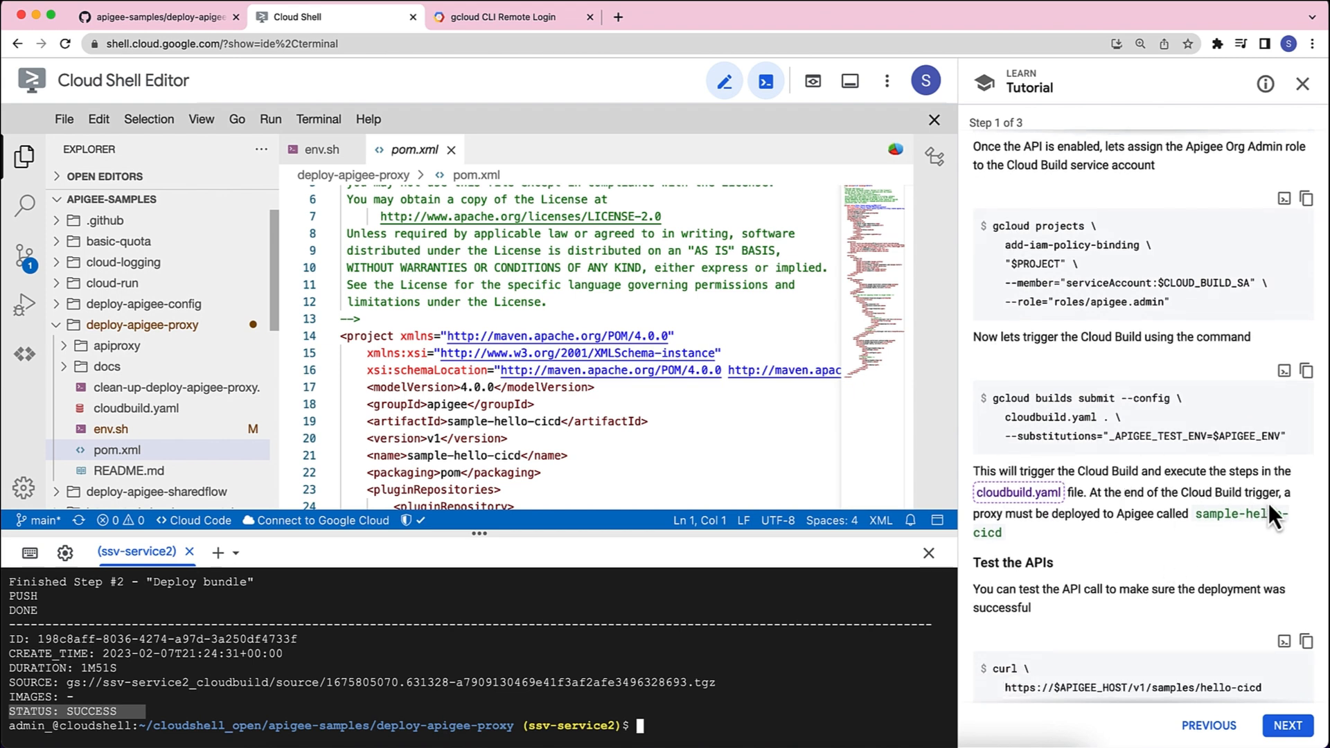
pyautogui.moveTo(1132, 539)
pyautogui.write('apigee')
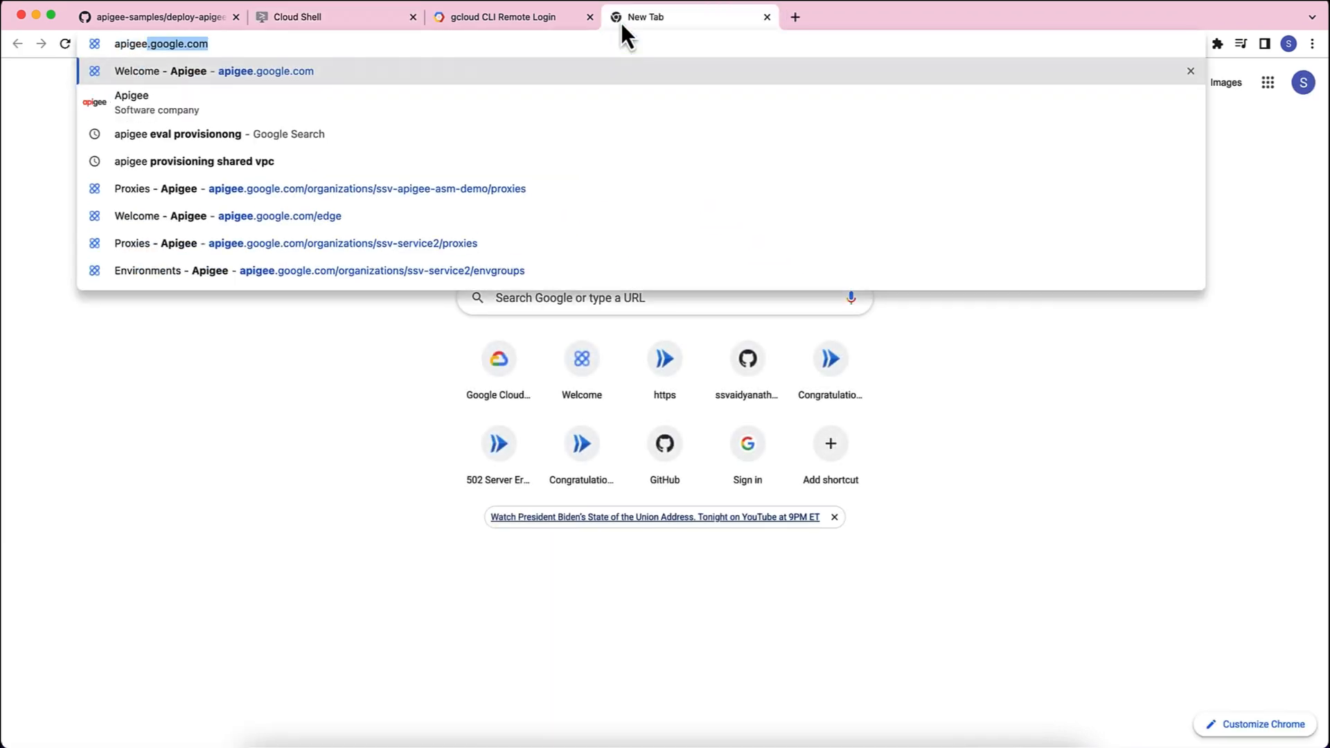
# Go to apigee.google.com and list the API proxies showing sample-hello-cicd deployed.
pyautogui.click(228, 216)
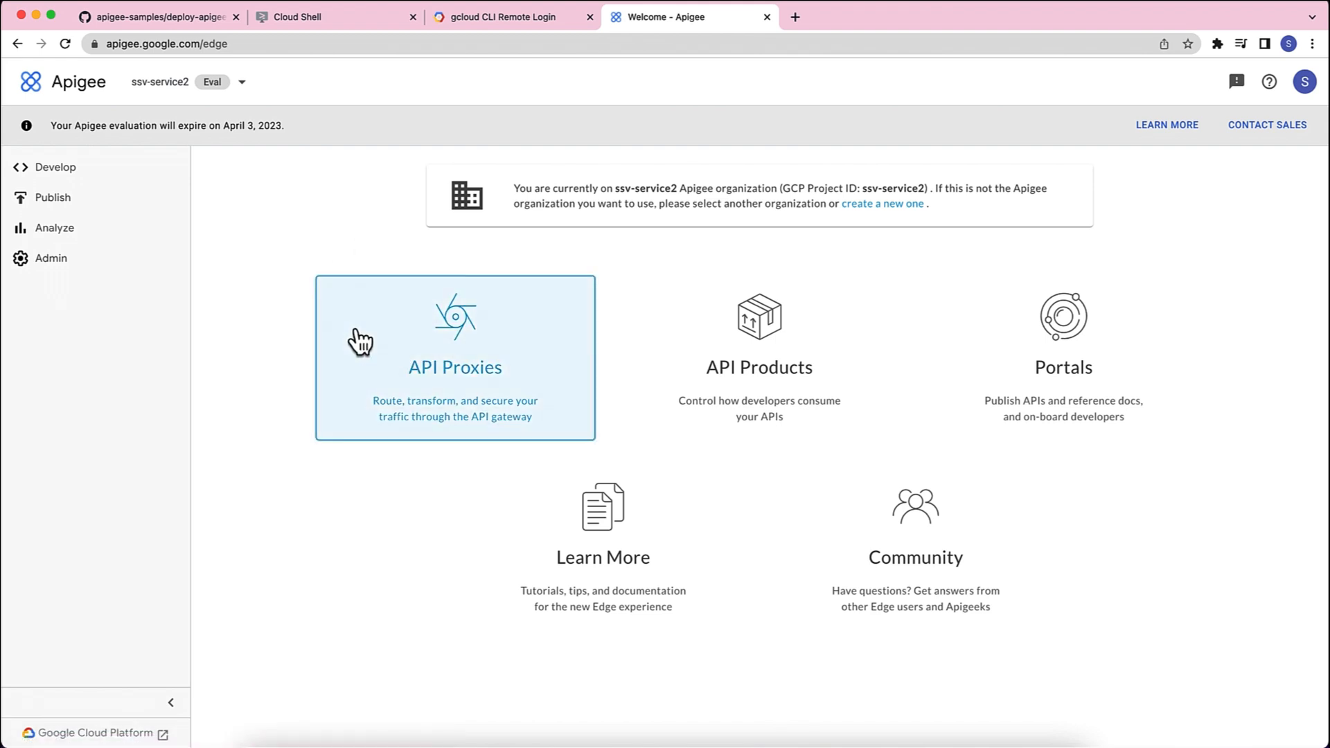
pyautogui.click(455, 357)
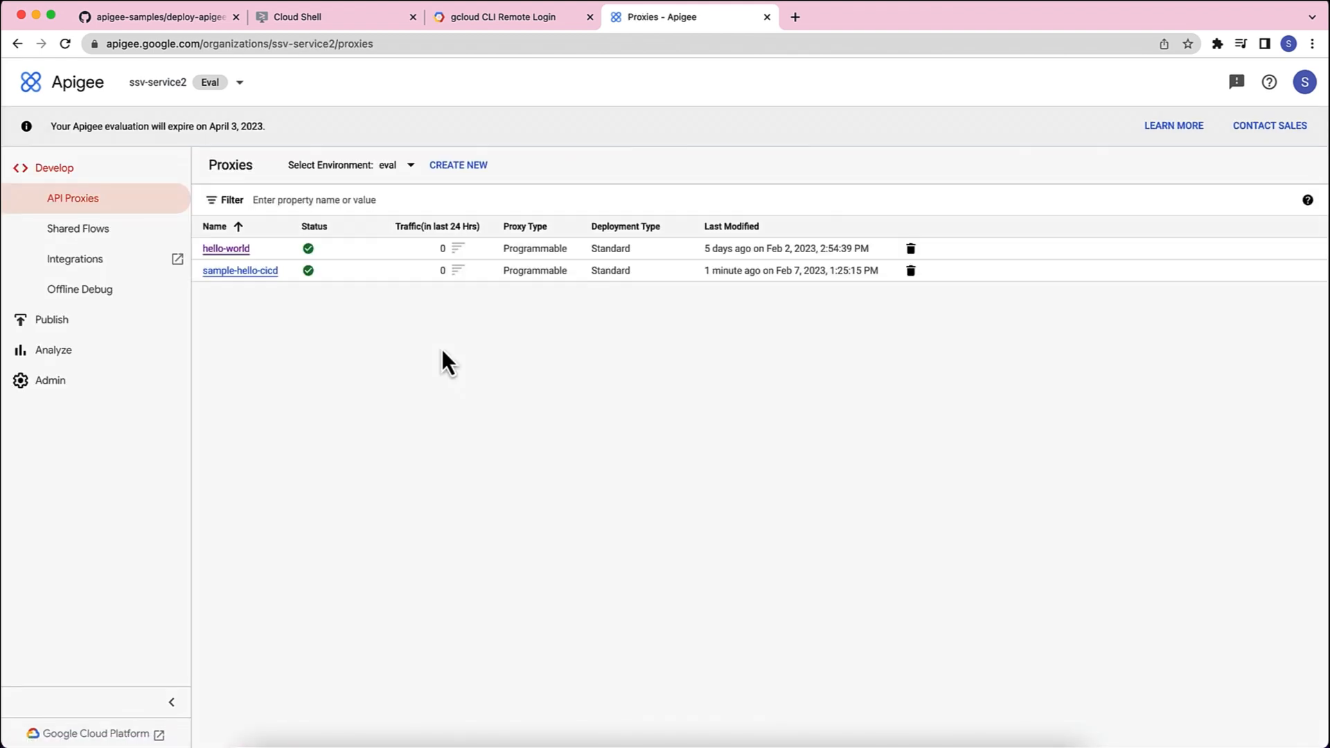
pyautogui.moveTo(239, 270)
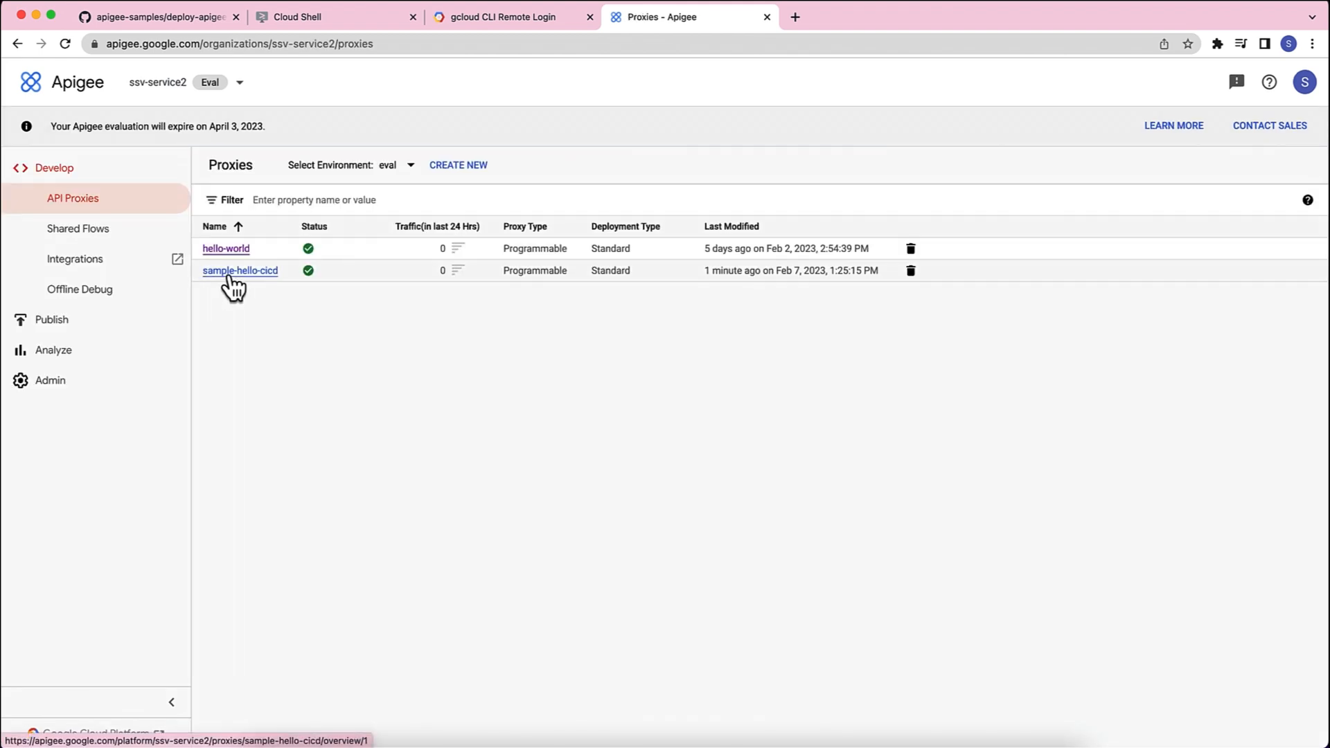
pyautogui.moveTo(716, 284)
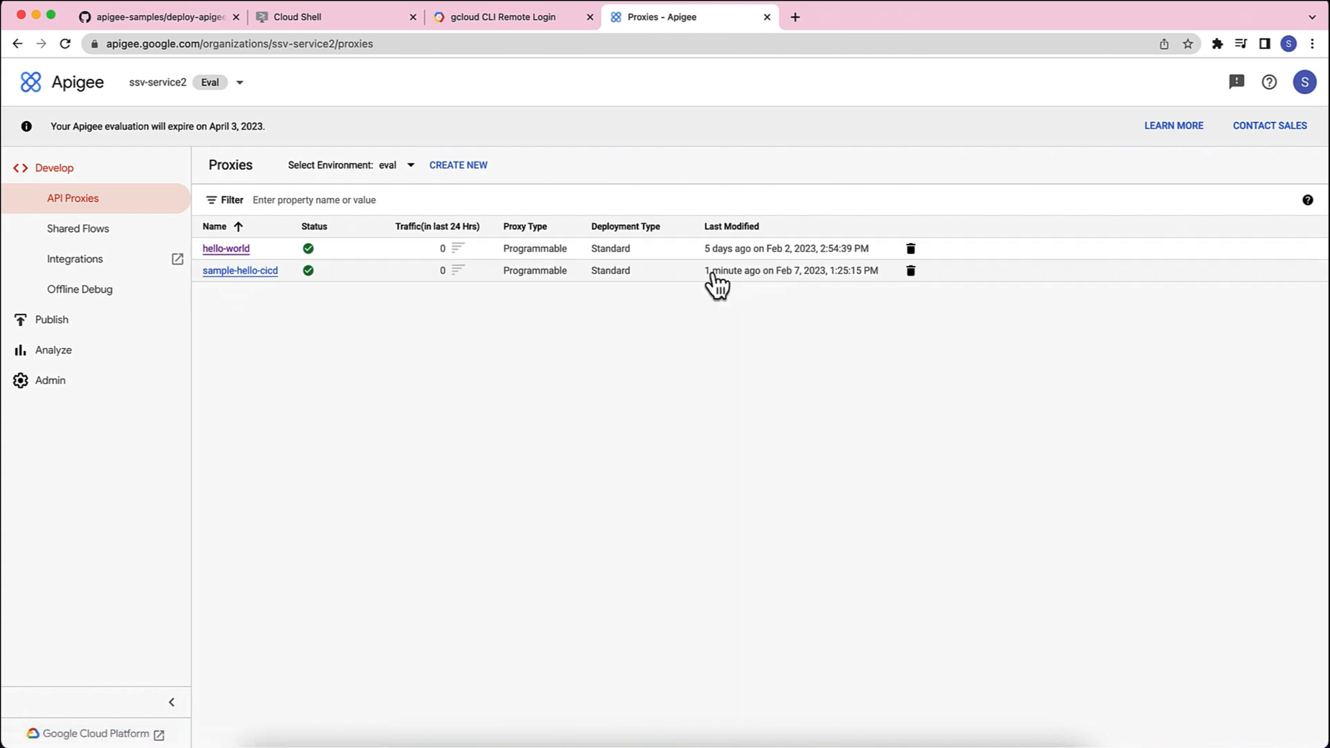
pyautogui.click(331, 17)
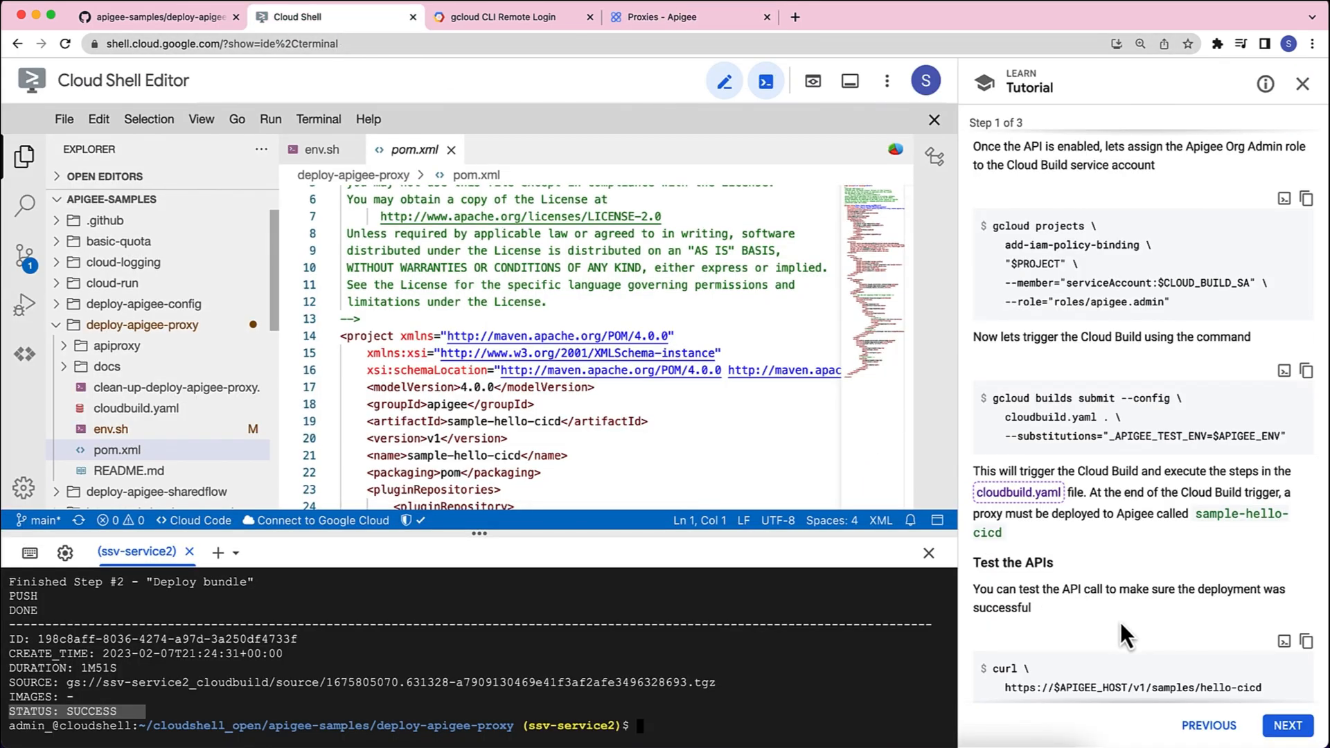
pyautogui.scroll(-3)
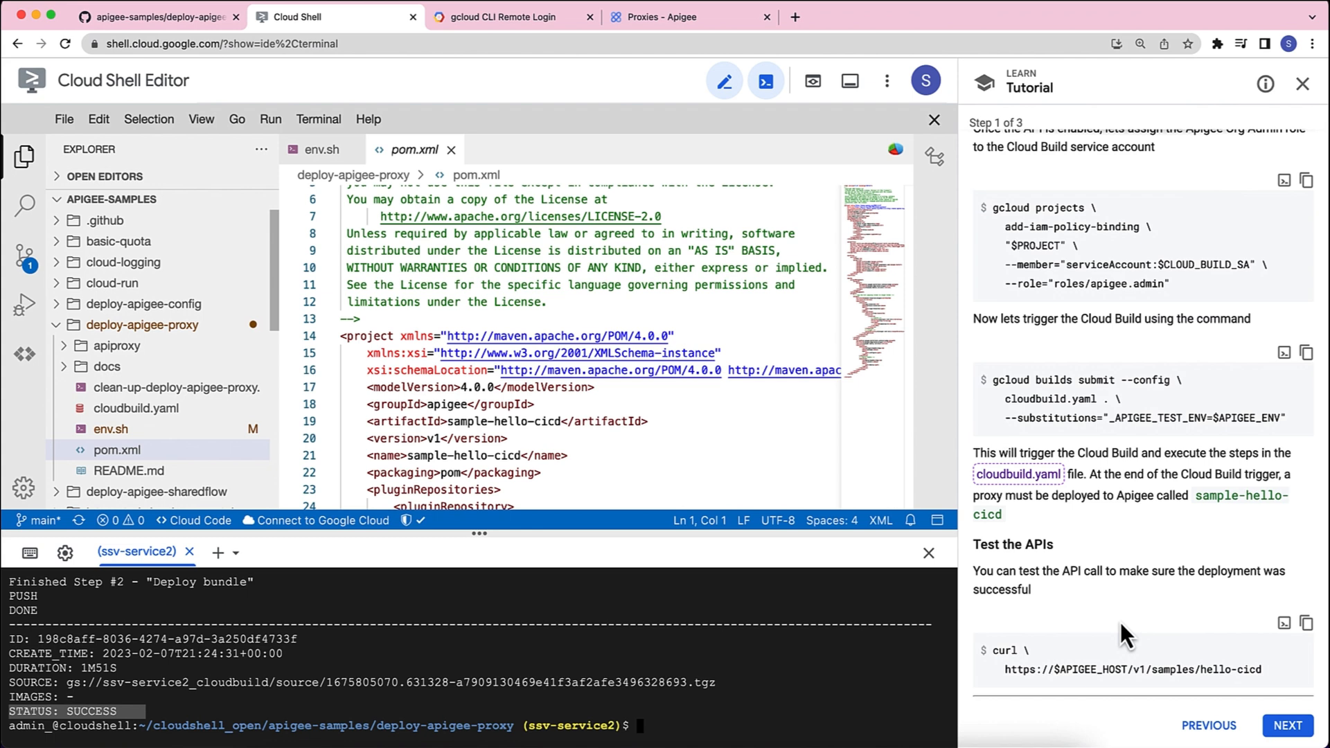
pyautogui.moveTo(1284, 642)
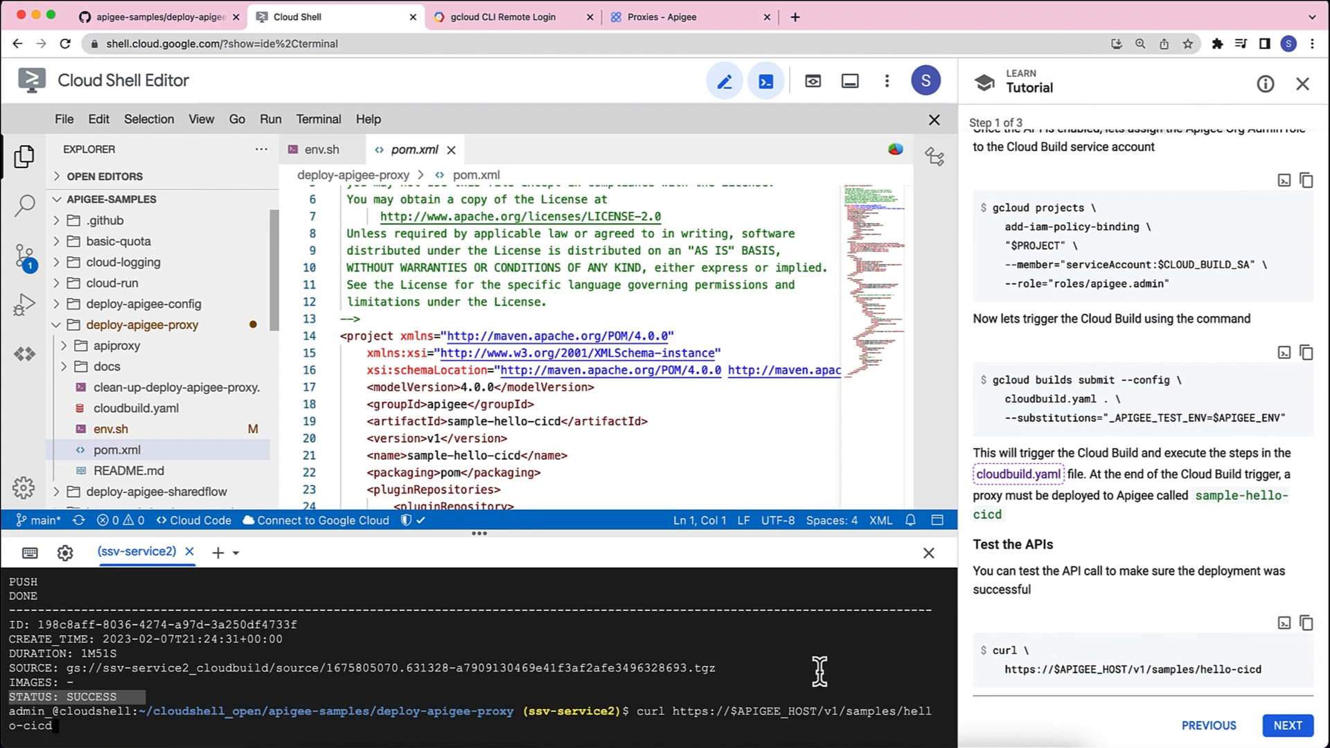
pyautogui.press('Return')
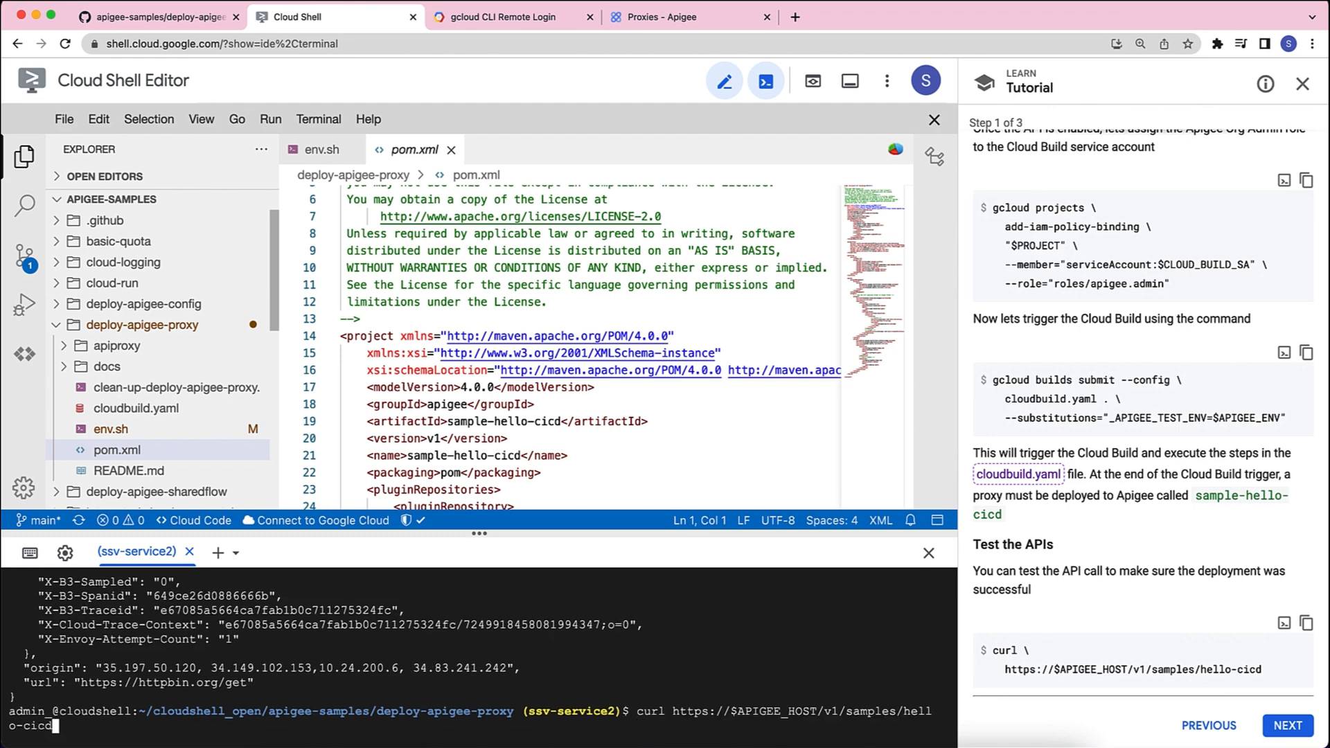
pyautogui.press('Return')
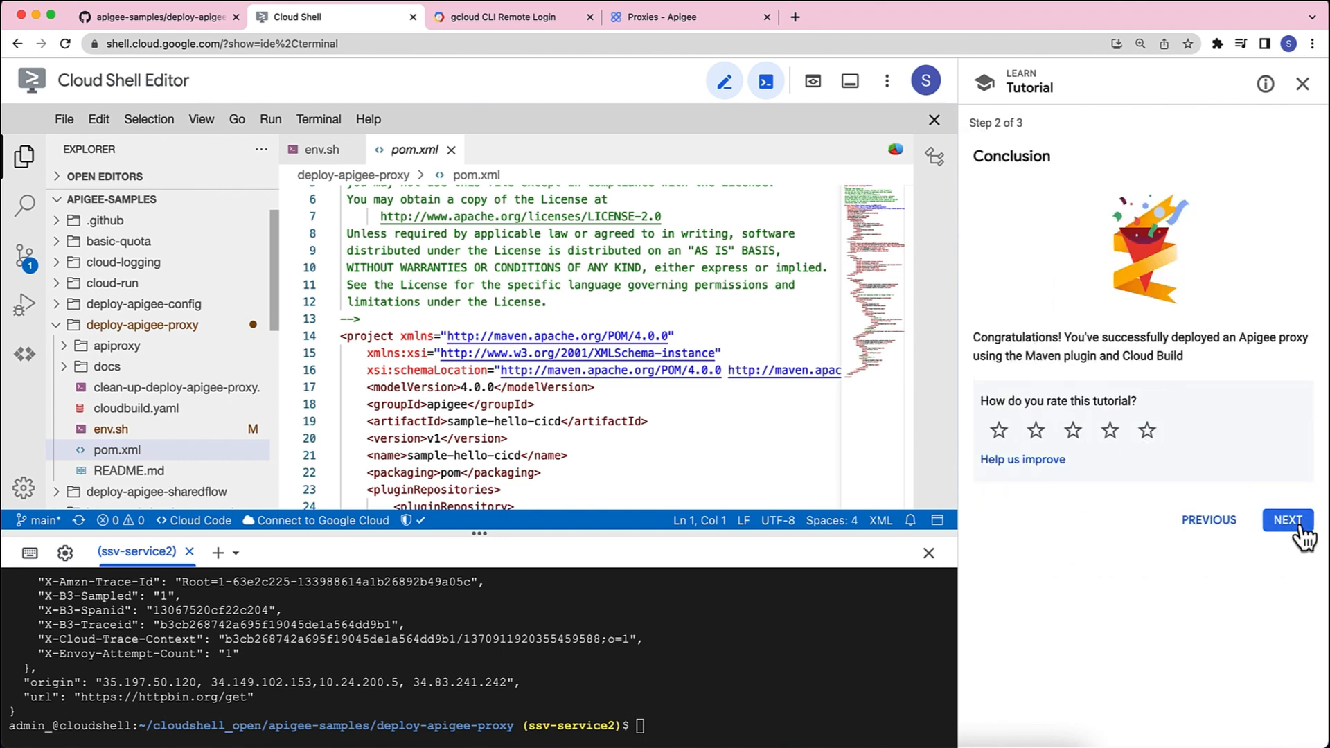
# Run ./clean-up-deploy-apigee-proxy.sh and reload Apigee proxies so only hello-world remains.
pyautogui.click(1287, 519)
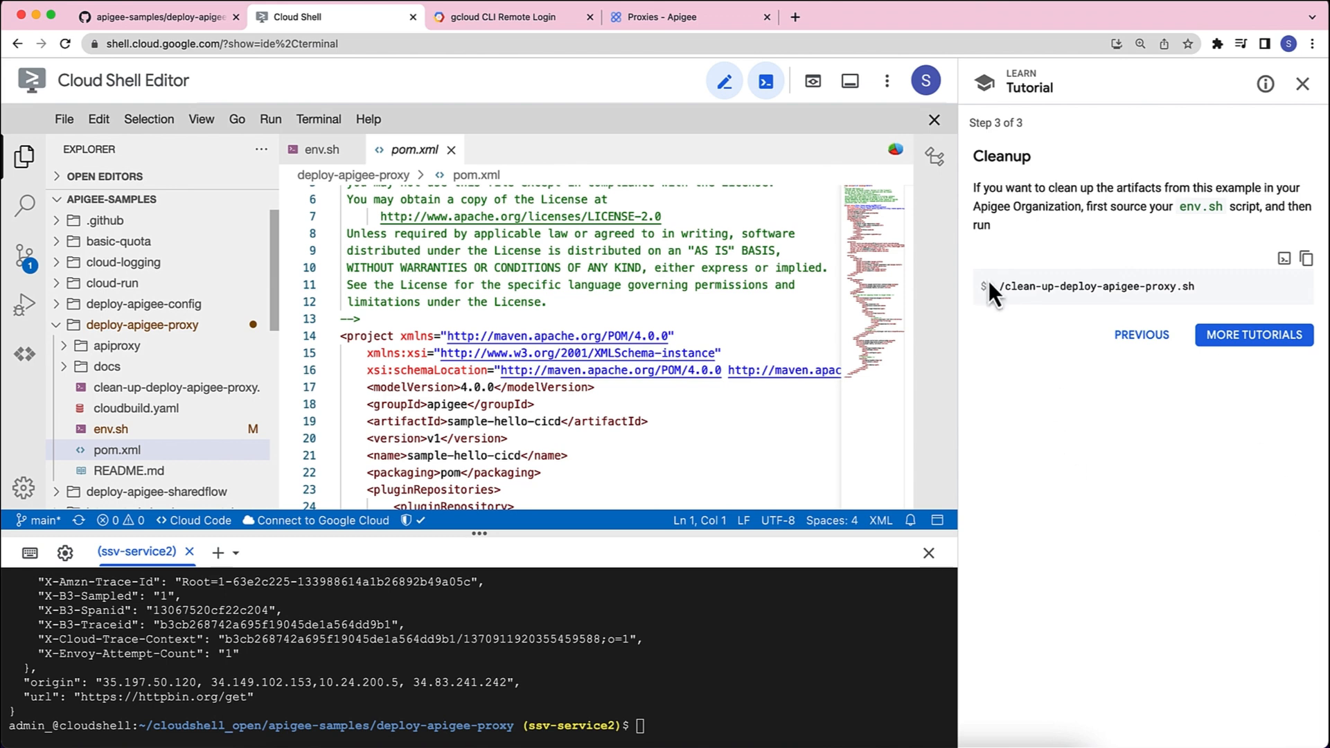
pyautogui.moveTo(1258, 284)
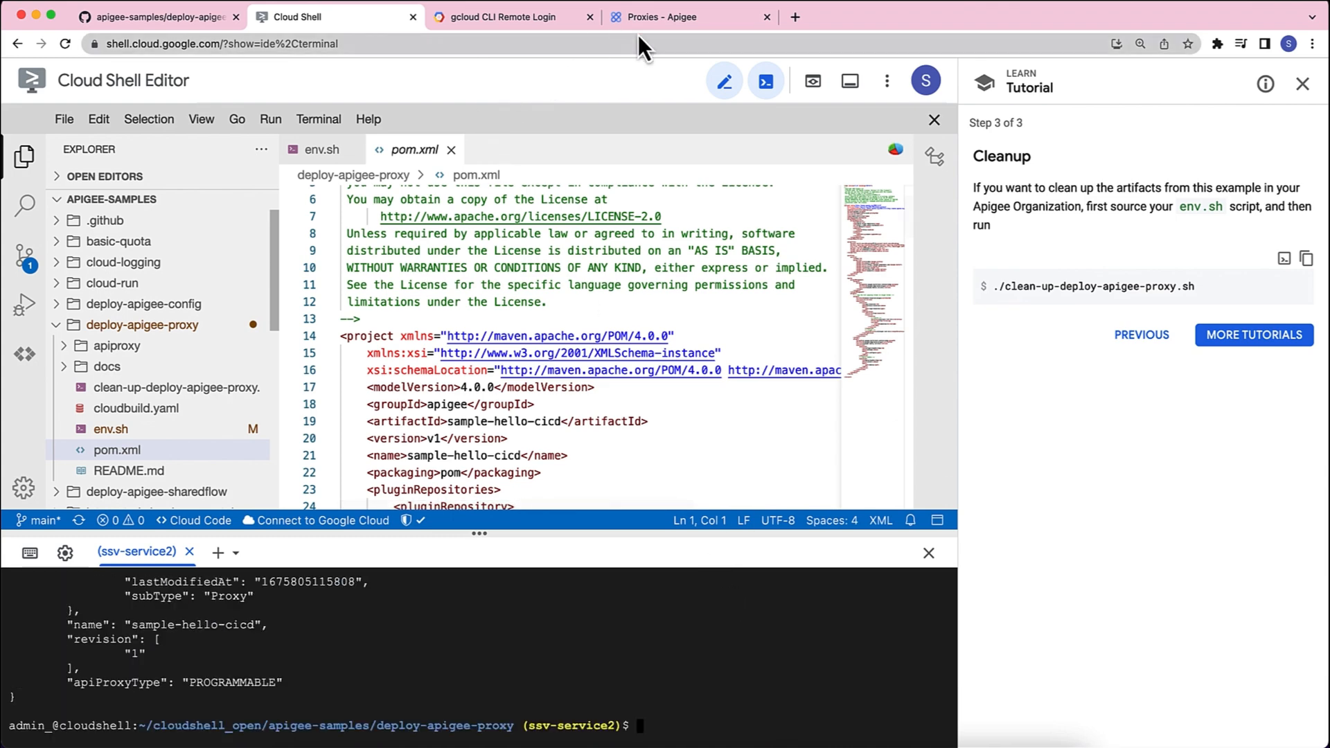
pyautogui.click(687, 16)
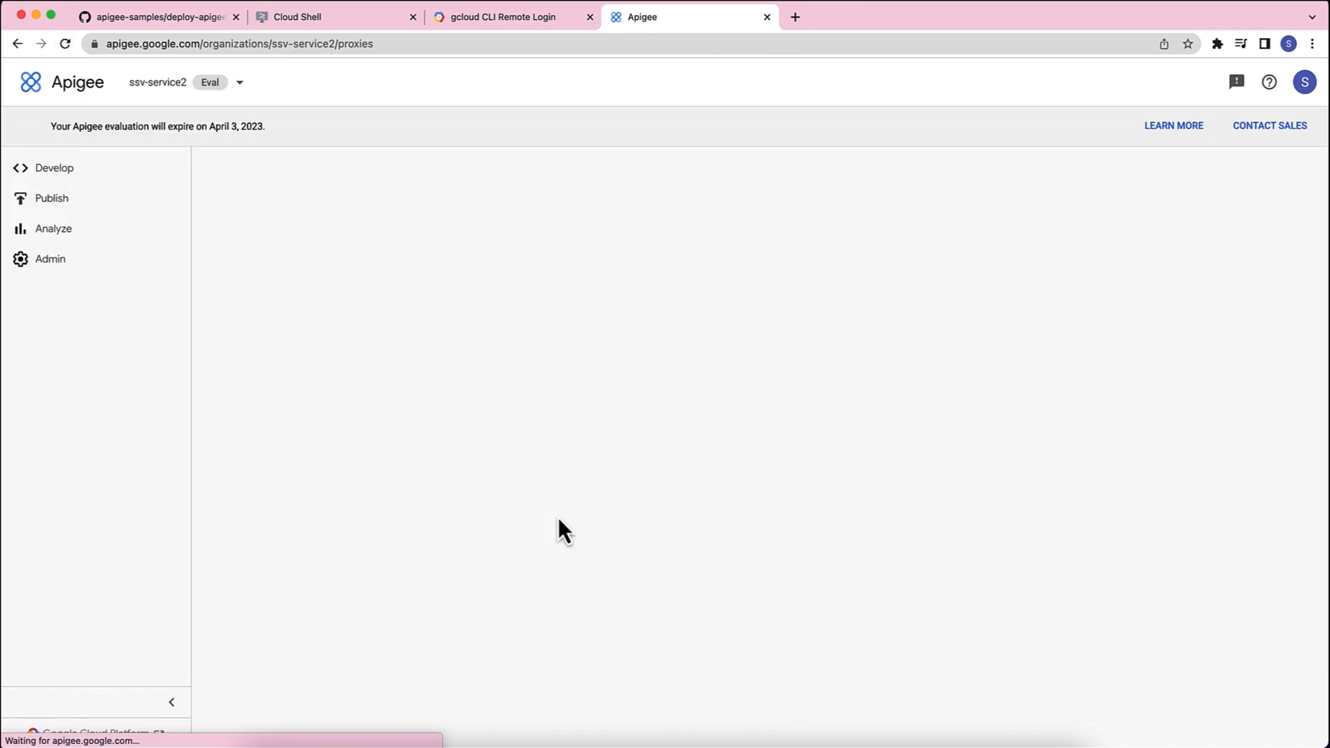
pyautogui.click(54, 168)
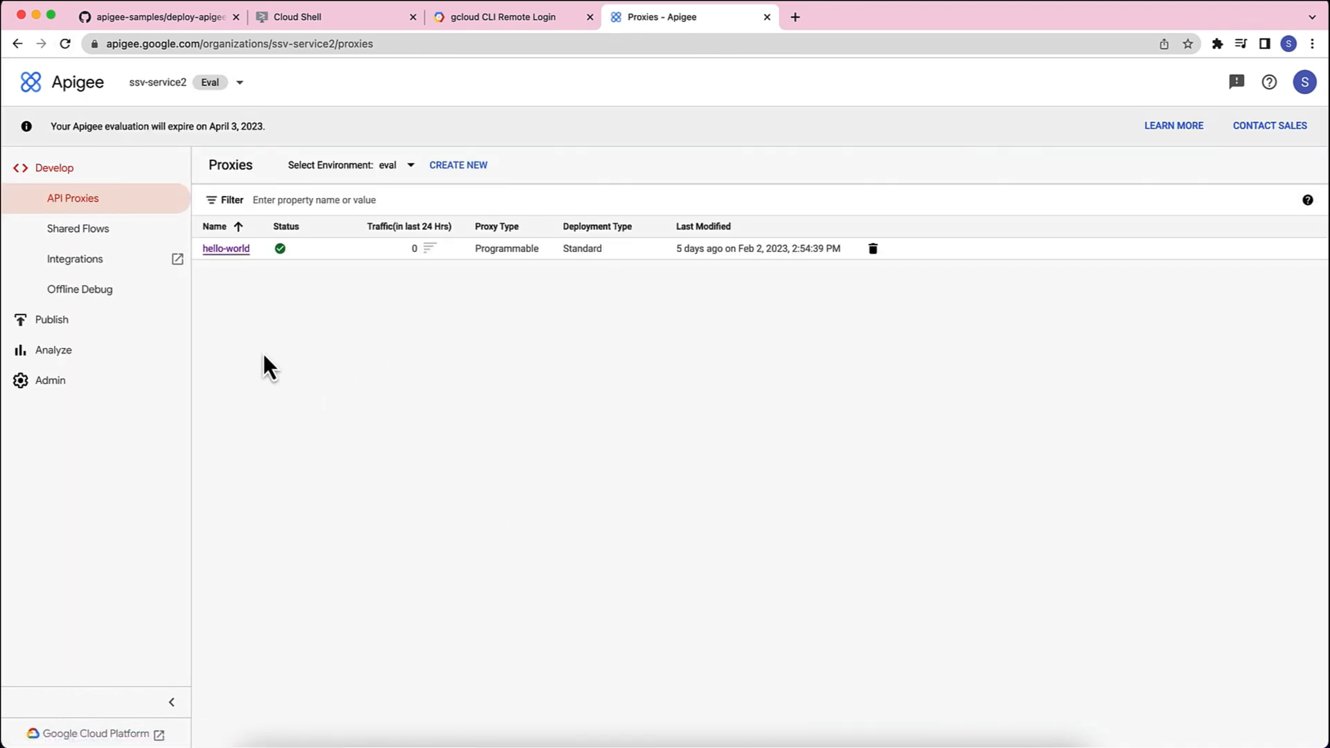